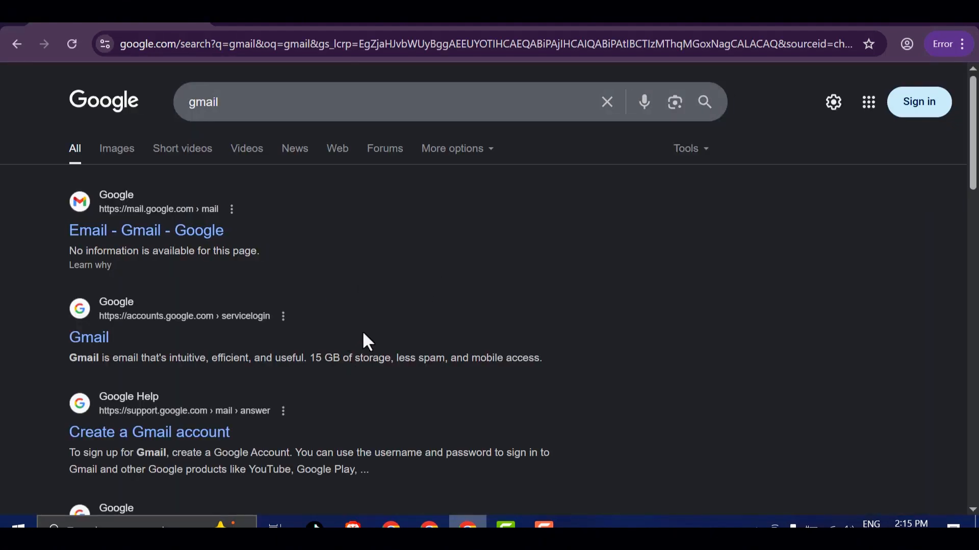
Start a personal Gmail account, entering the name 'Pipelin' plus birthday and gender.
scroll("down", 3)
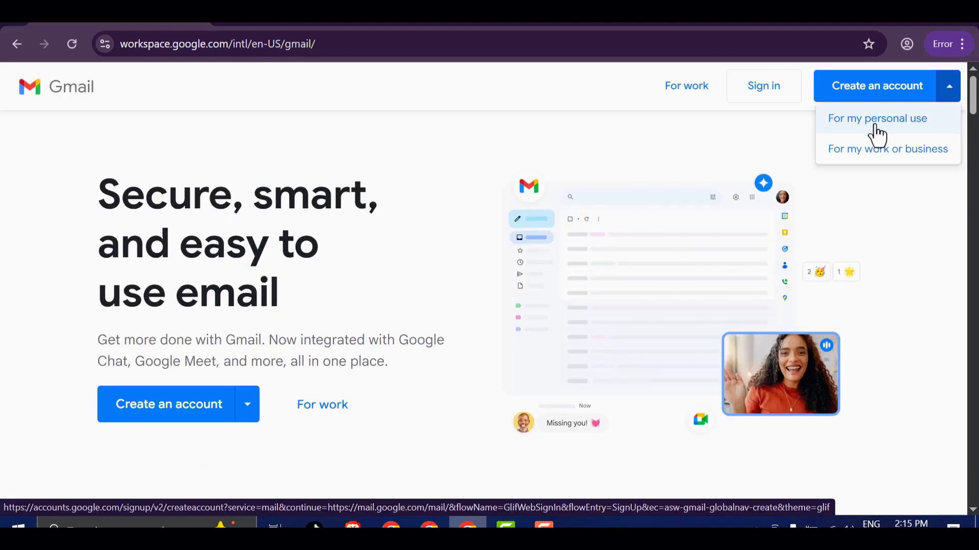
left_click(877, 117)
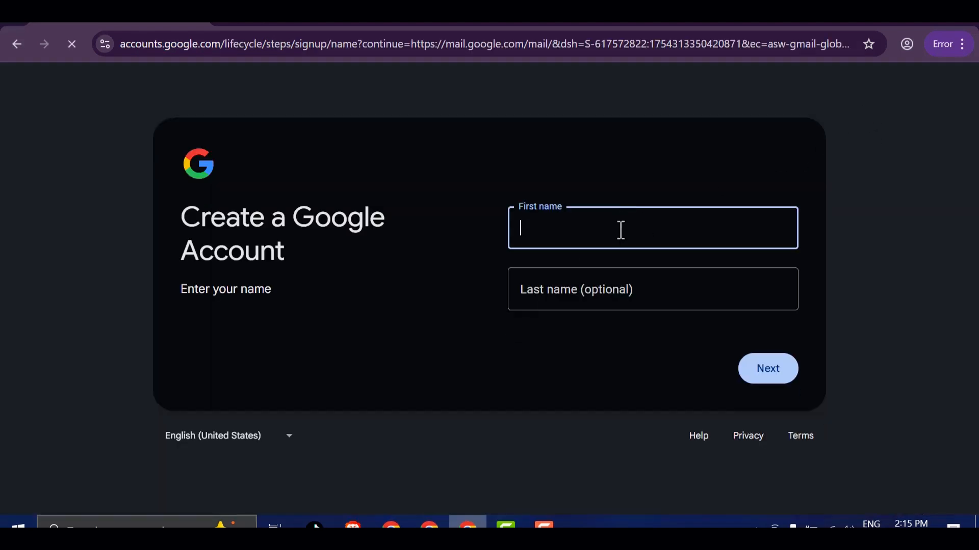
type("Pipelin")
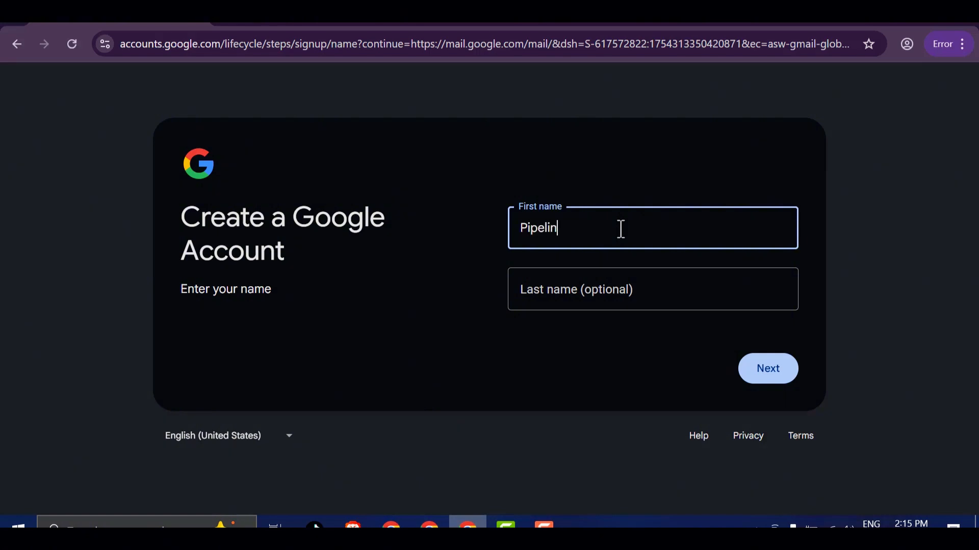
left_click(767, 368)
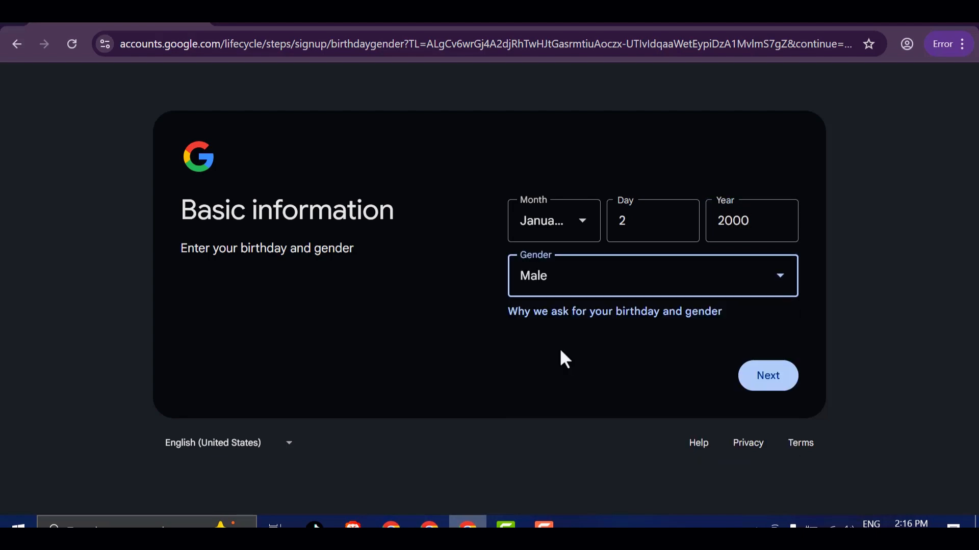
left_click(767, 375)
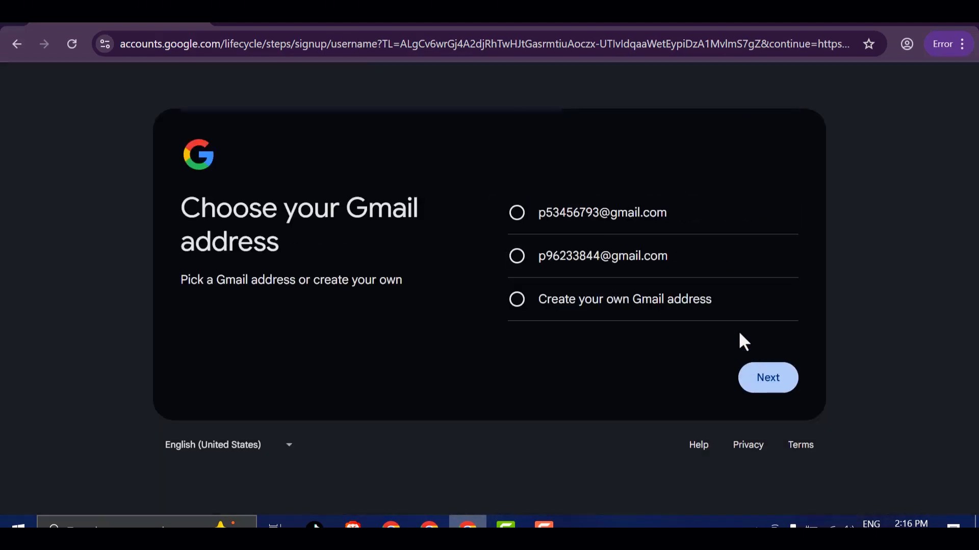
Create a custom Gmail address ending 'ipelinetech' and set a matching password.
left_click(516, 300)
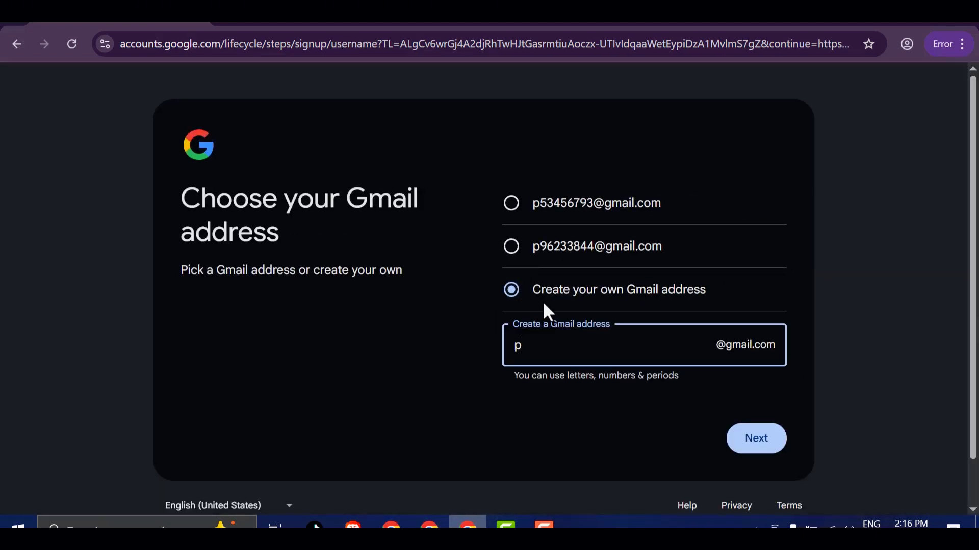
type("ipelinetech")
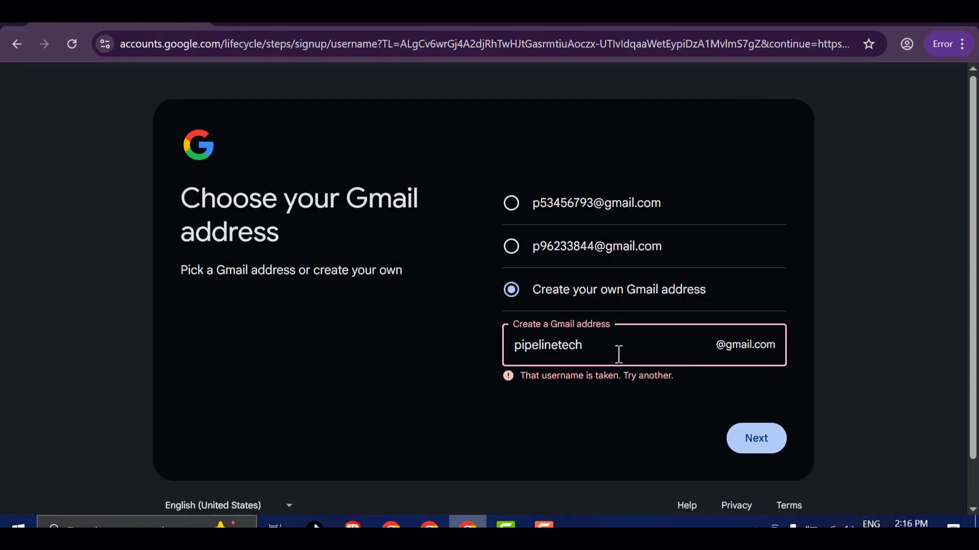
left_click(755, 439)
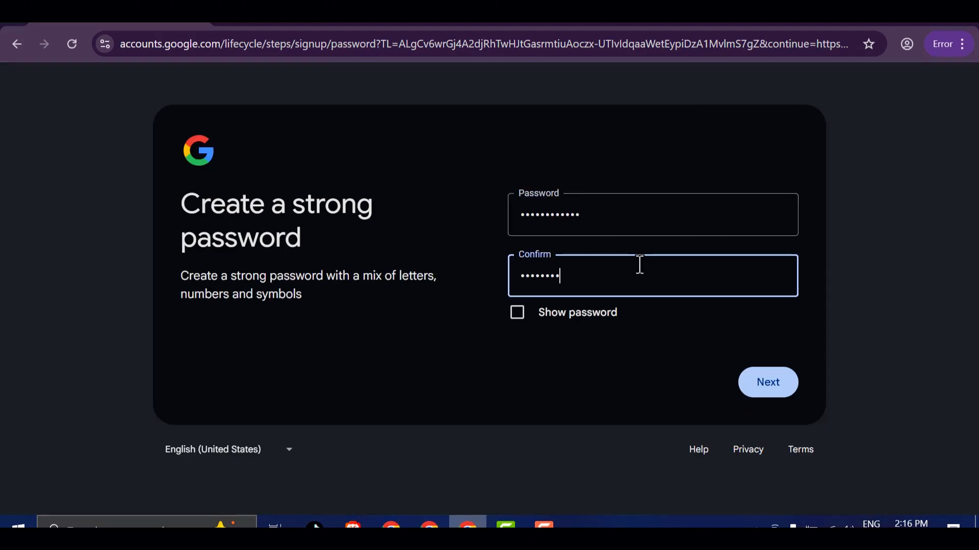
left_click(767, 381)
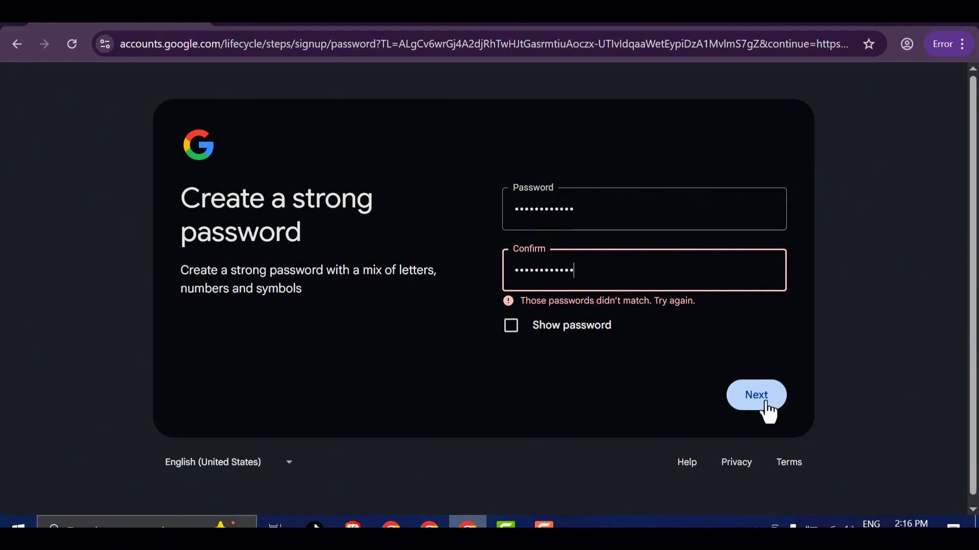
left_click(756, 394)
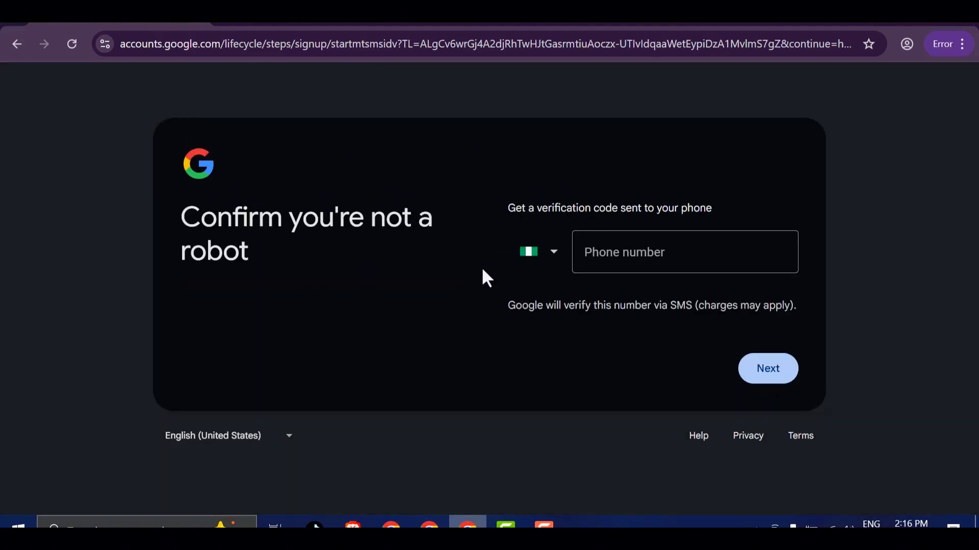
left_click(767, 368)
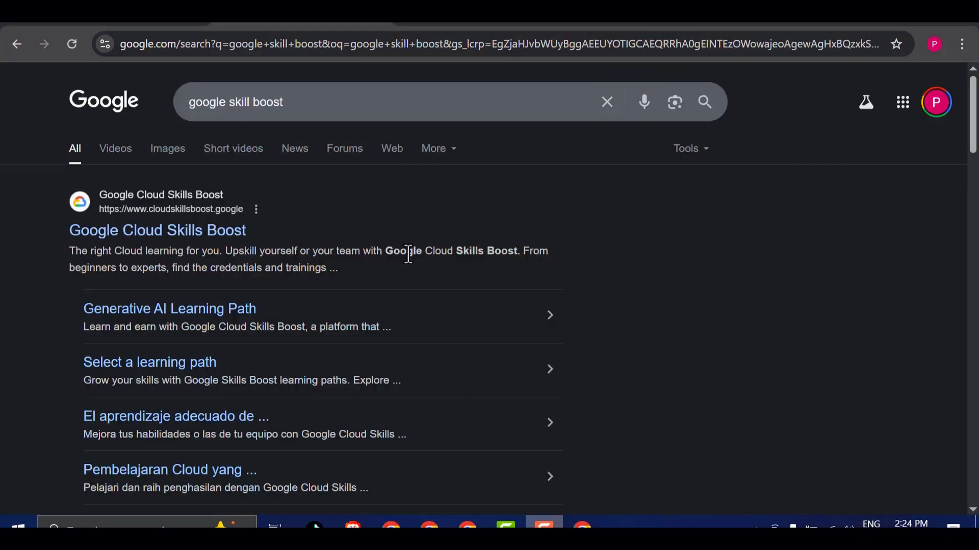
Open the Google Cloud Skills Boost search result and scroll to its closing sign-up section.
scroll("down", 3)
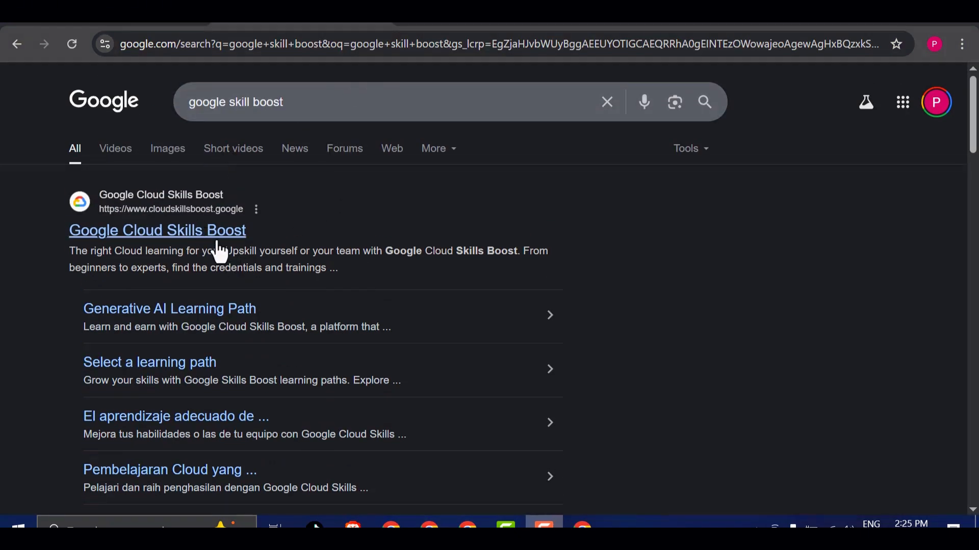
left_click(157, 230)
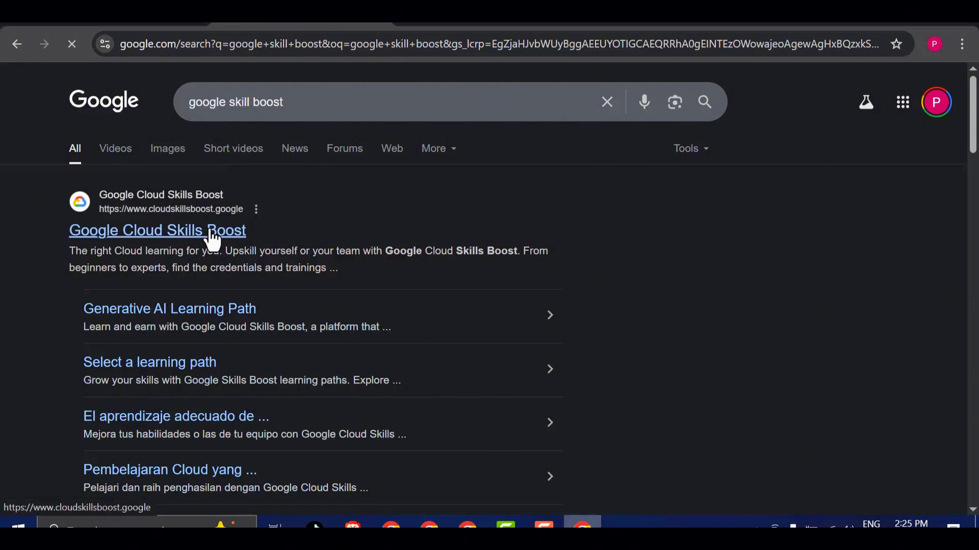
left_click(157, 230)
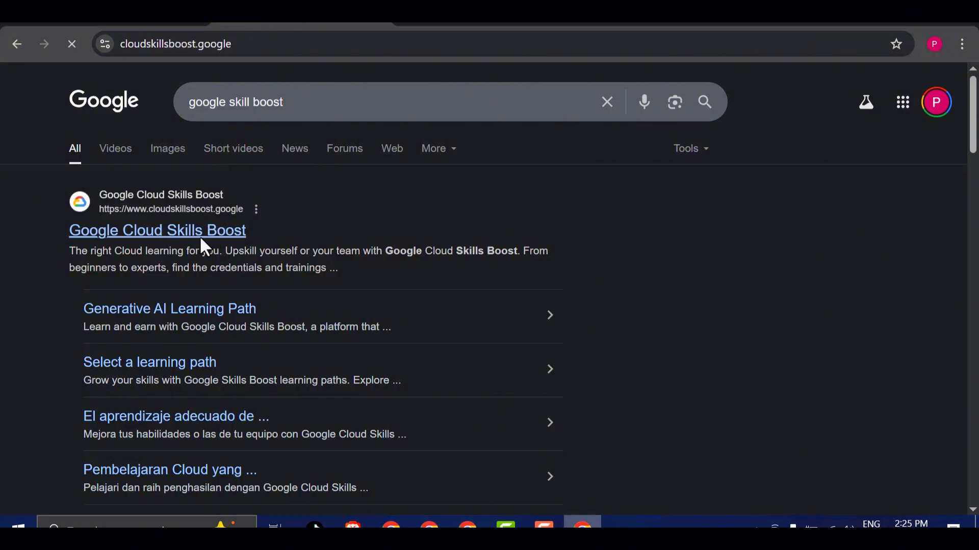
left_click(158, 230)
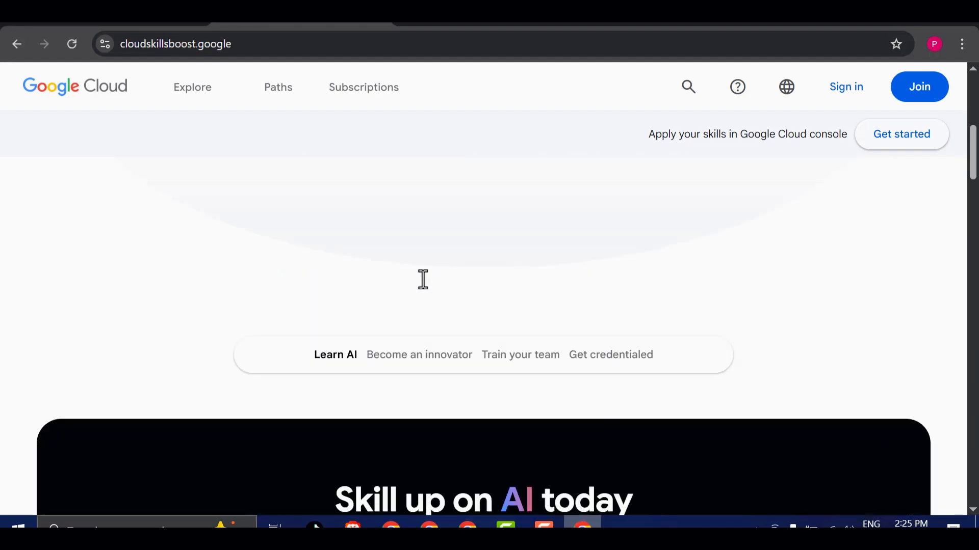
mouse_move(766, 142)
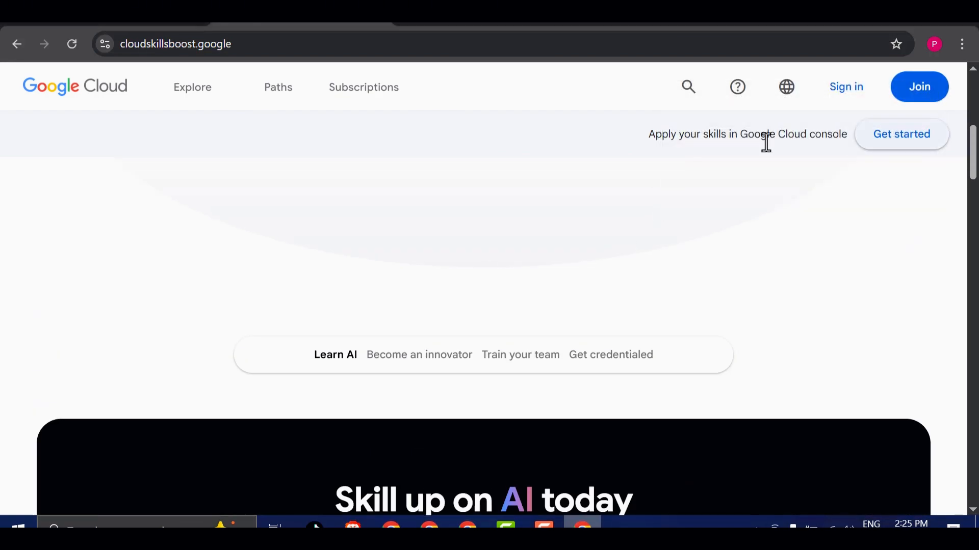
scroll("down", 3)
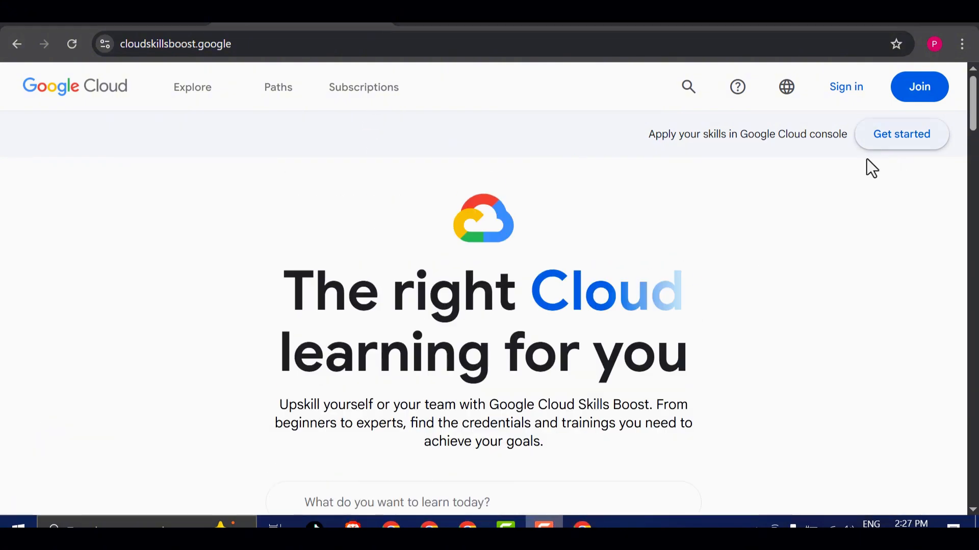
scroll("down", 3)
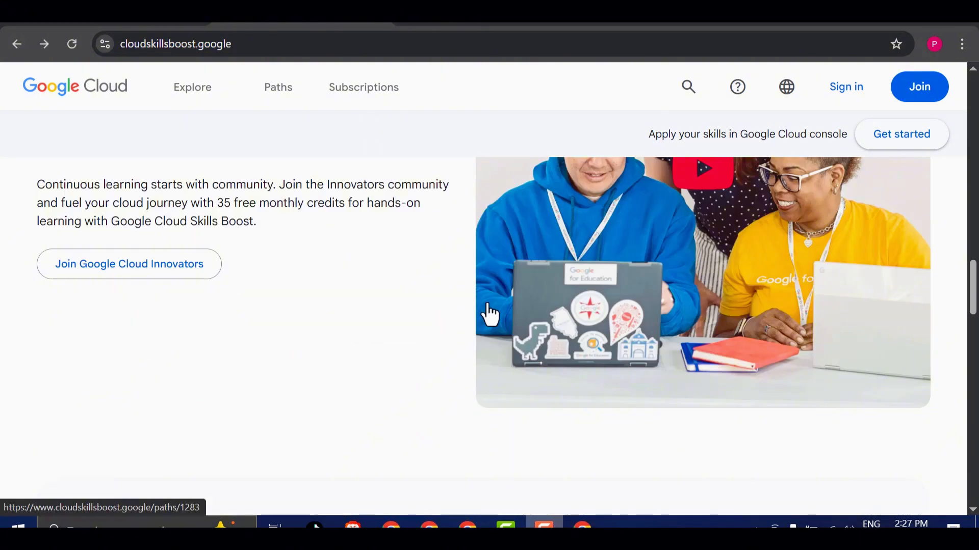
scroll("down", 3)
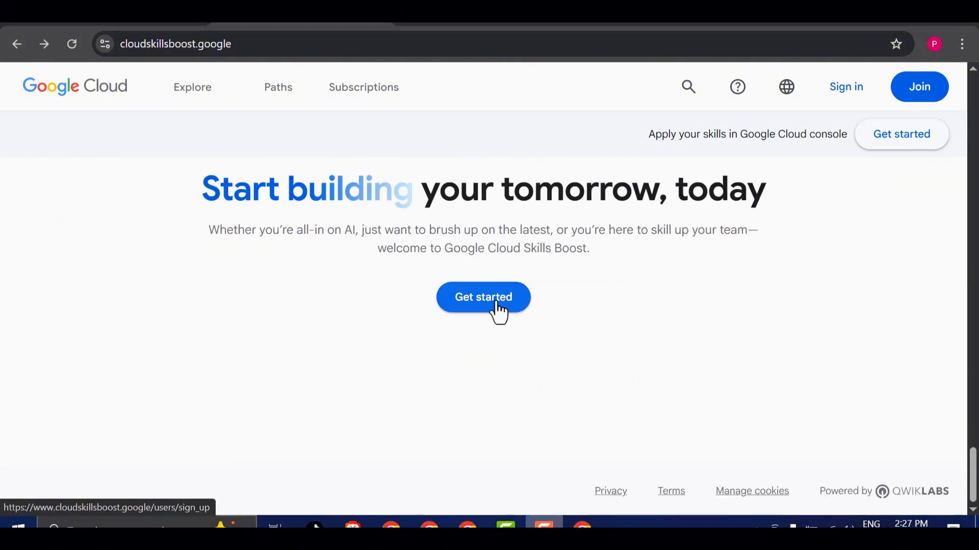
Reach the Skills Boost Create account page, leaving its sign-up form empty.
left_click(483, 297)
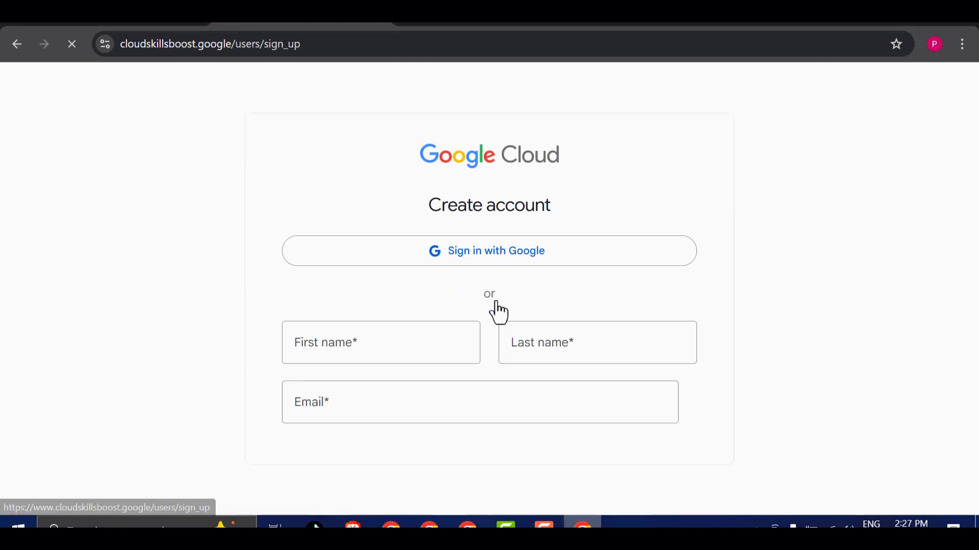
scroll("down", 3)
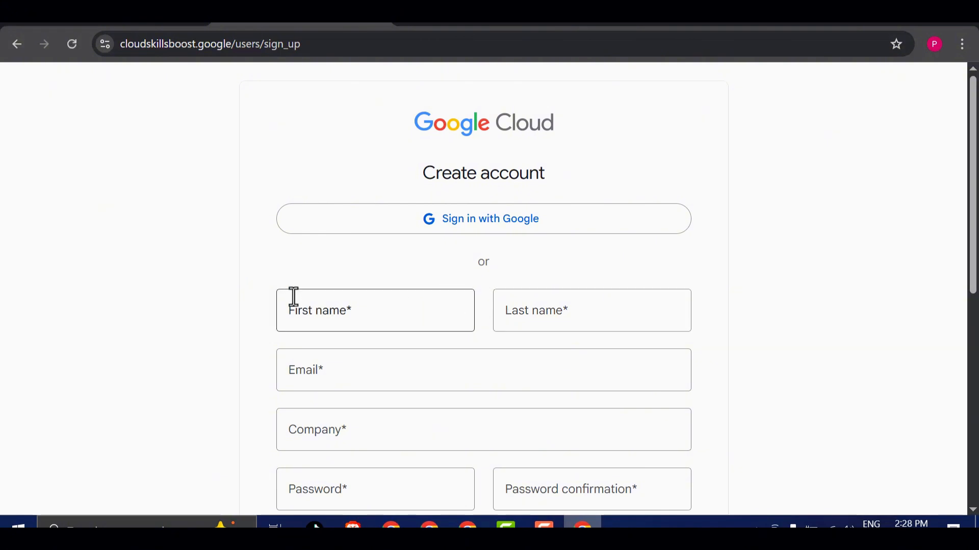
scroll("down", 3)
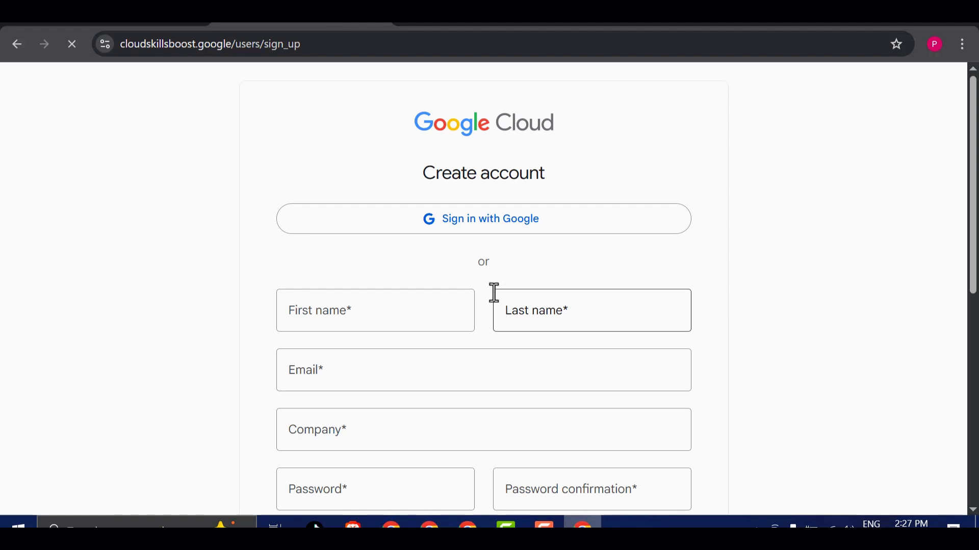
left_click(374, 310)
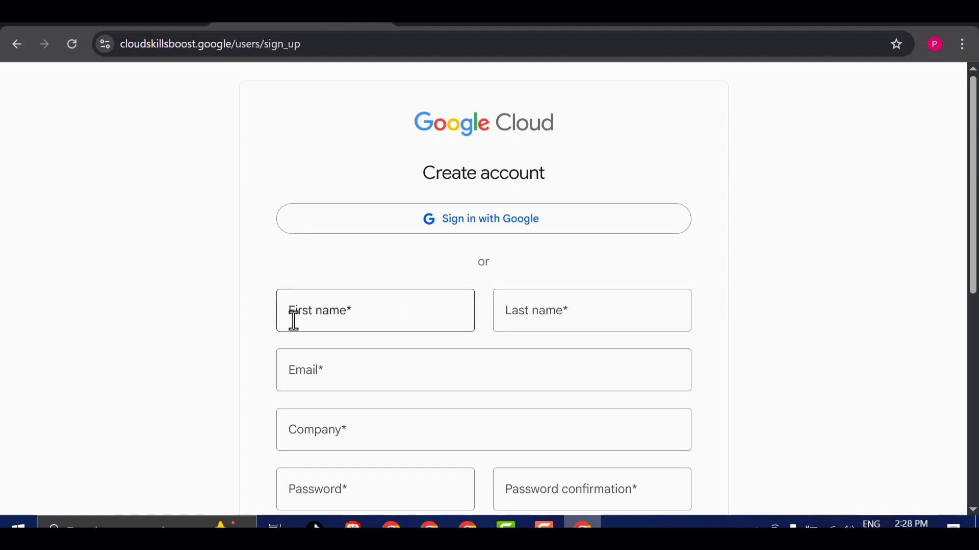
scroll("down", 3)
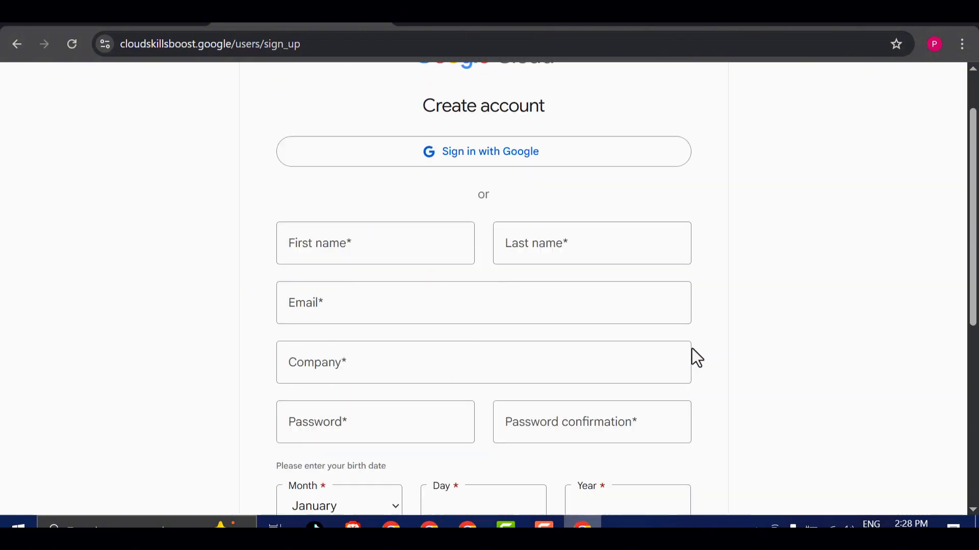
scroll("up", 3)
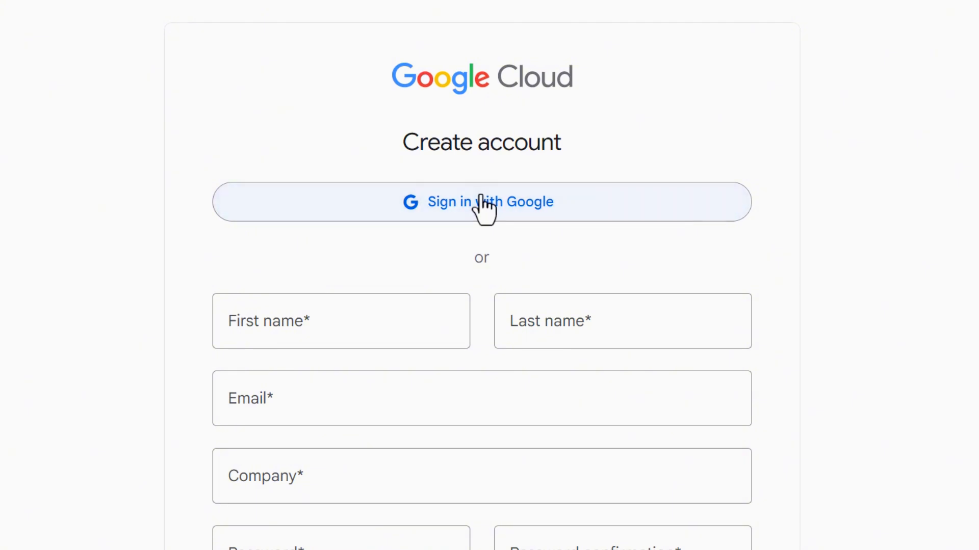
left_click(483, 297)
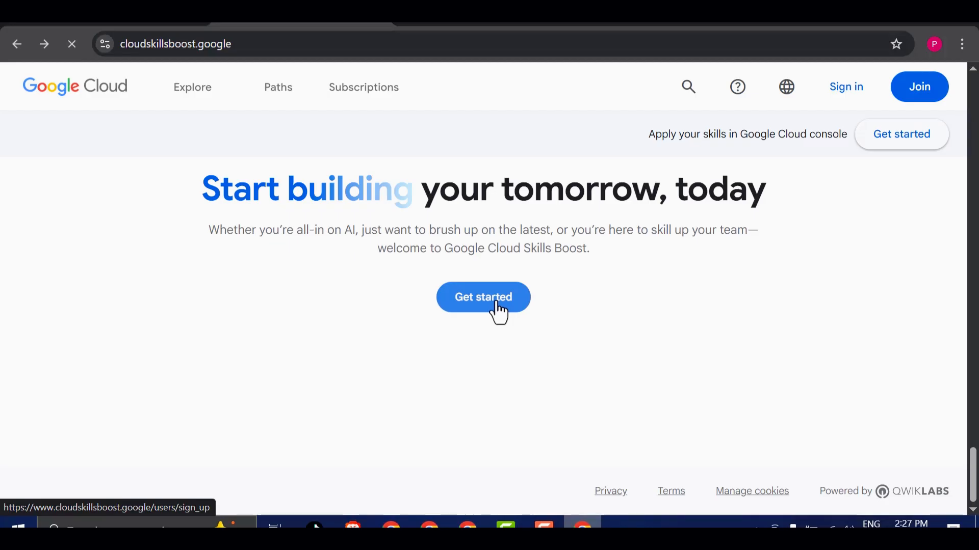
left_click(482, 297)
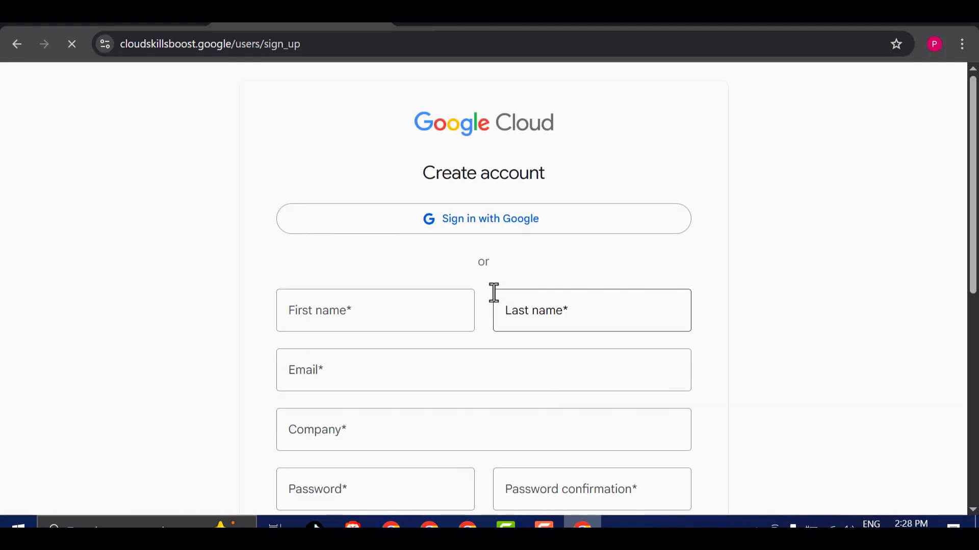
scroll("down", 3)
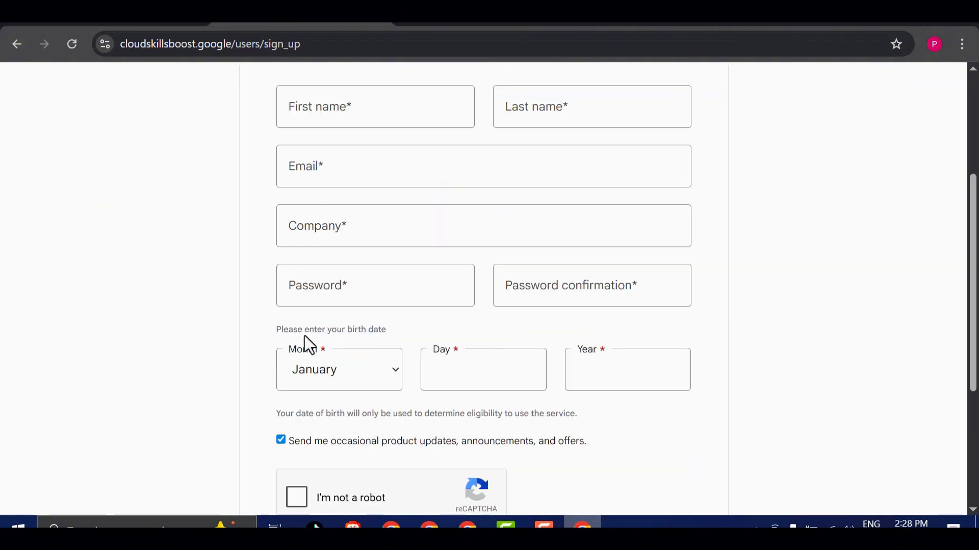
scroll("down", 3)
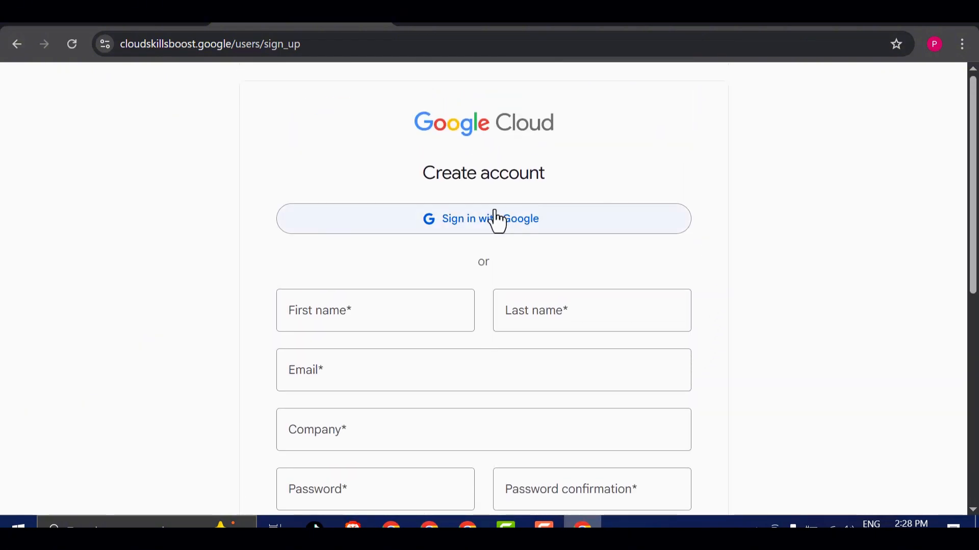
mouse_move(518, 244)
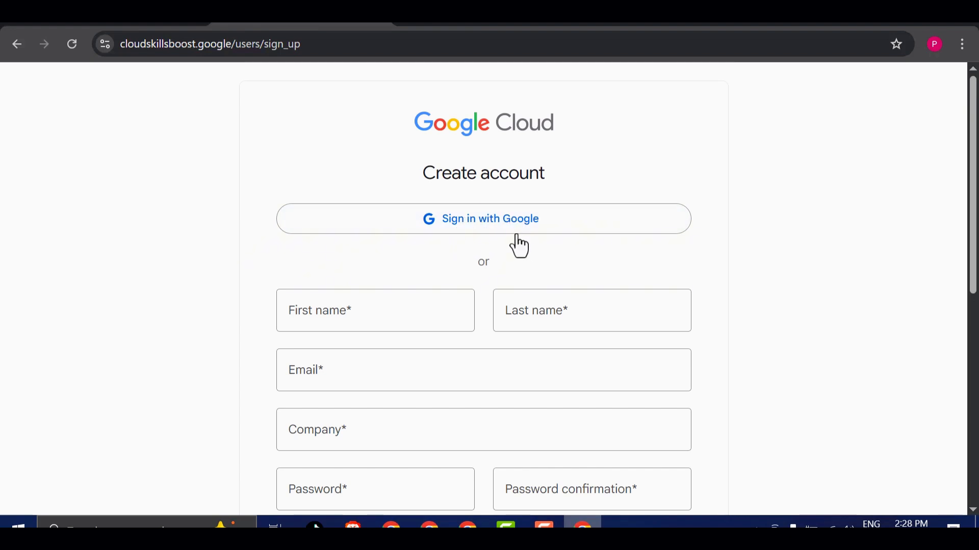
mouse_move(451, 218)
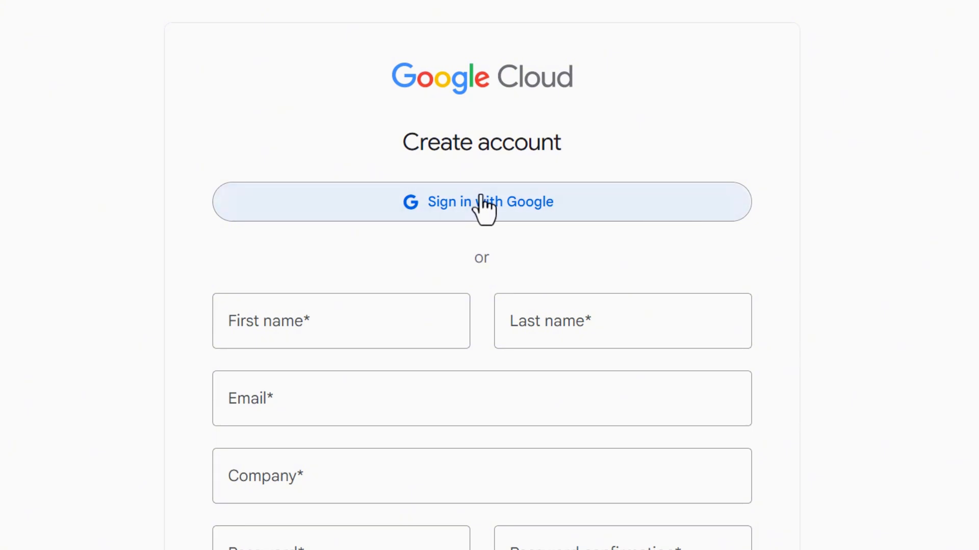
Sign in to Skills Boost with the Google account and look over the dashboard.
left_click(481, 202)
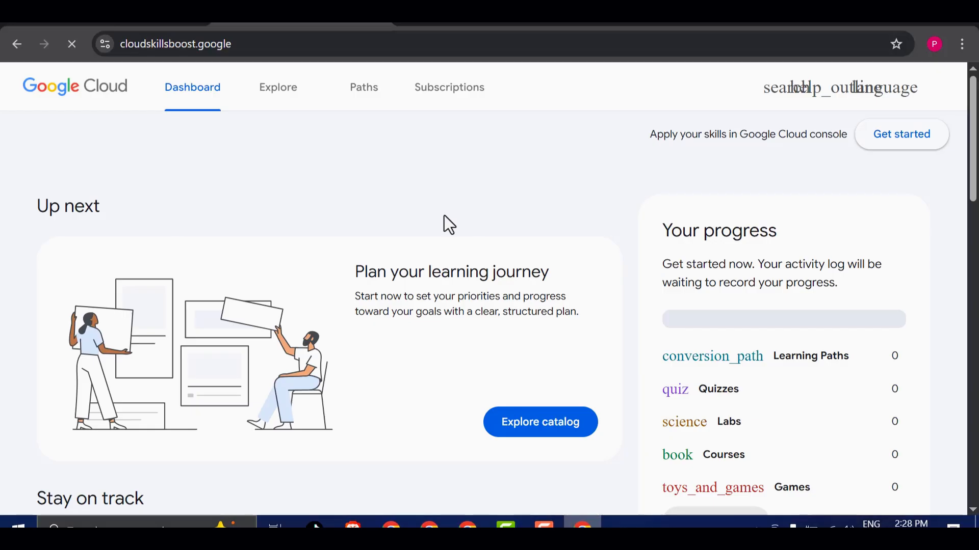
scroll("down", 3)
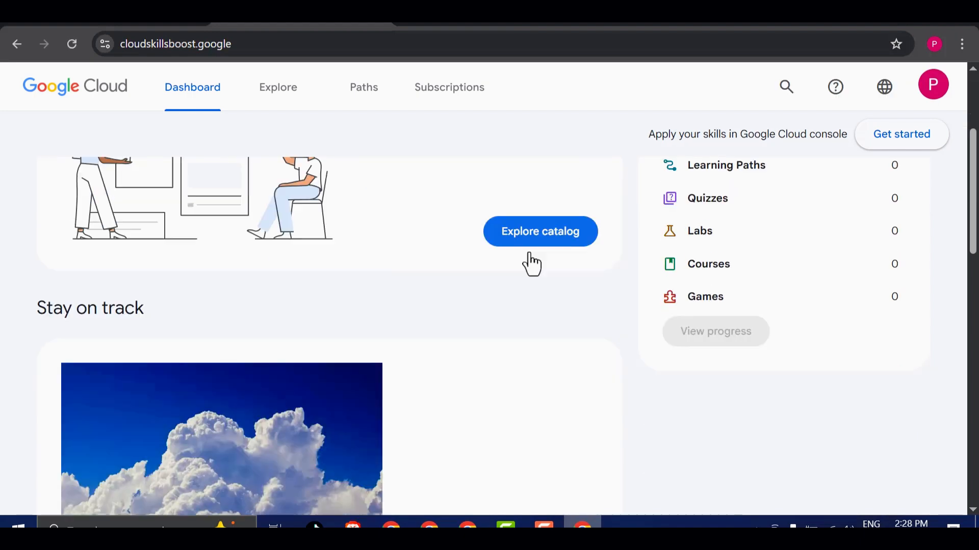
scroll("down", 3)
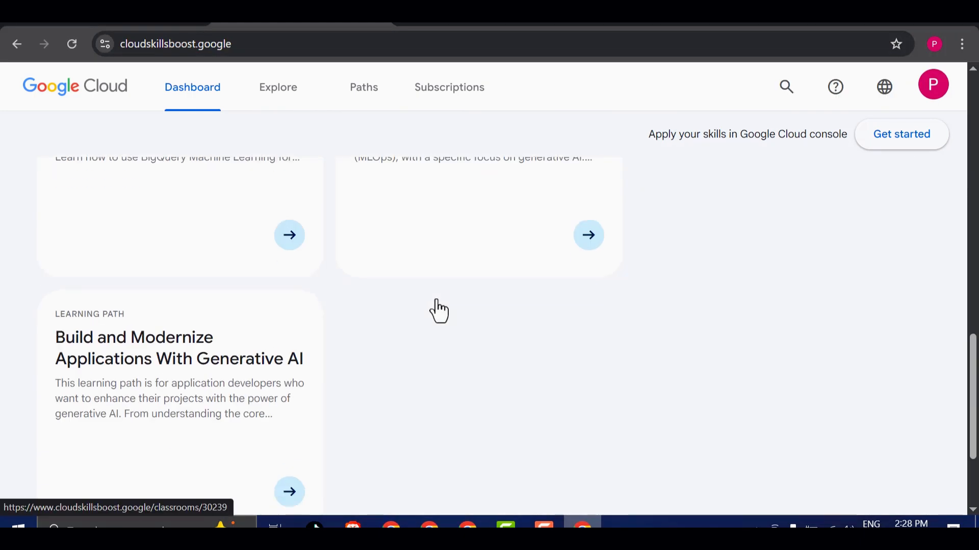
scroll("up", 3)
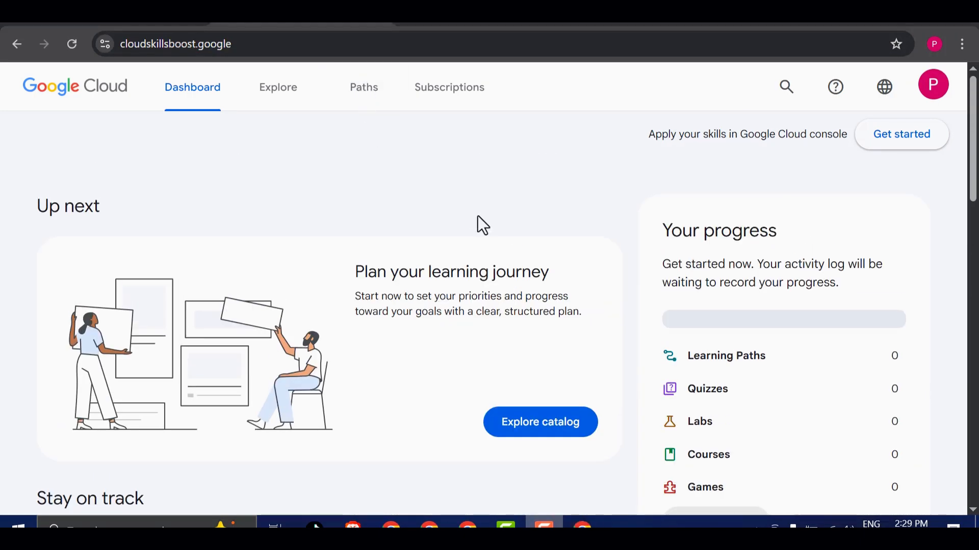
scroll("down", 3)
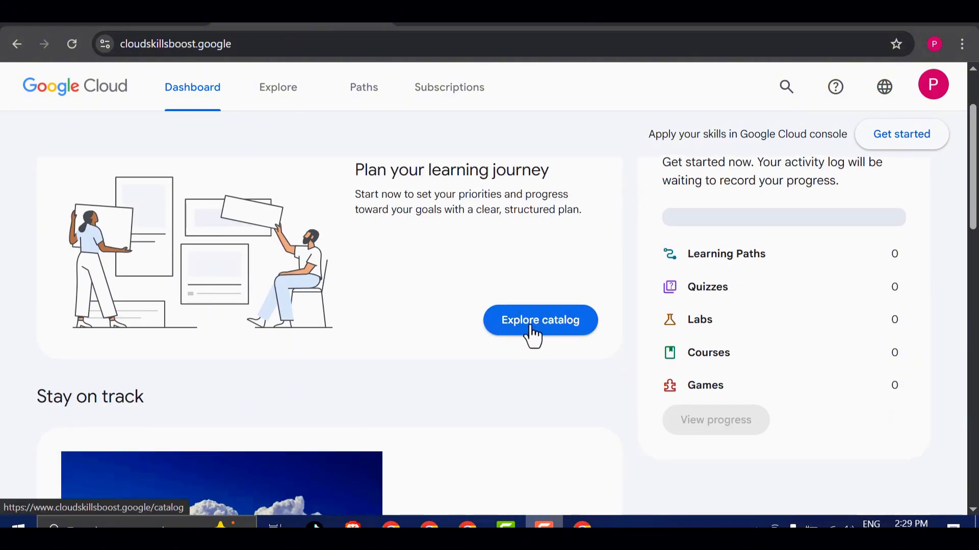
Open the full learning catalog and enter 'generativ' in its search.
left_click(539, 320)
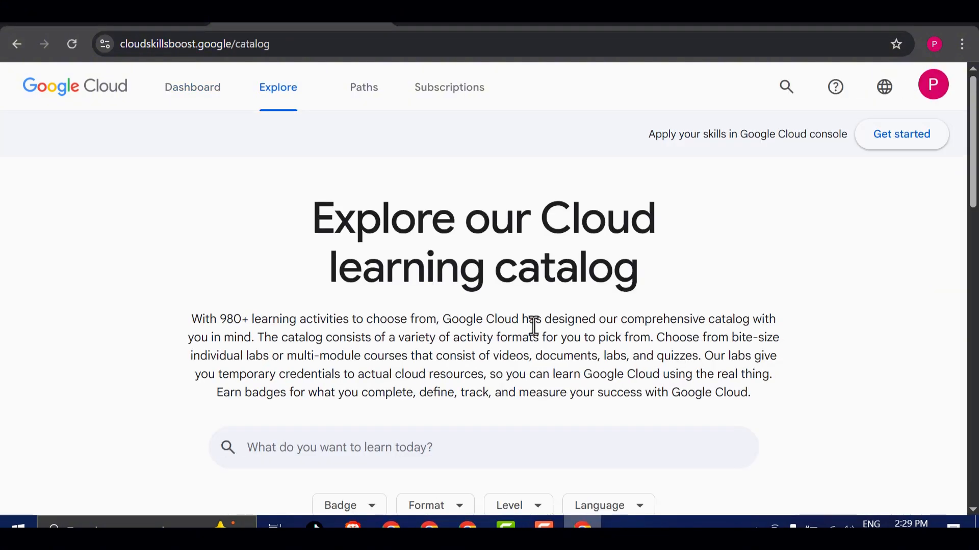
scroll("down", 3)
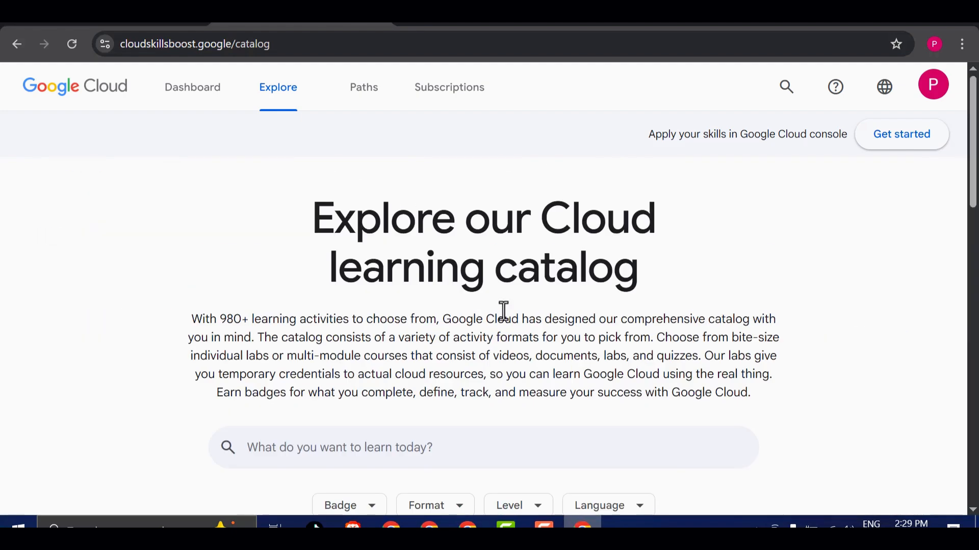
scroll("down", 3)
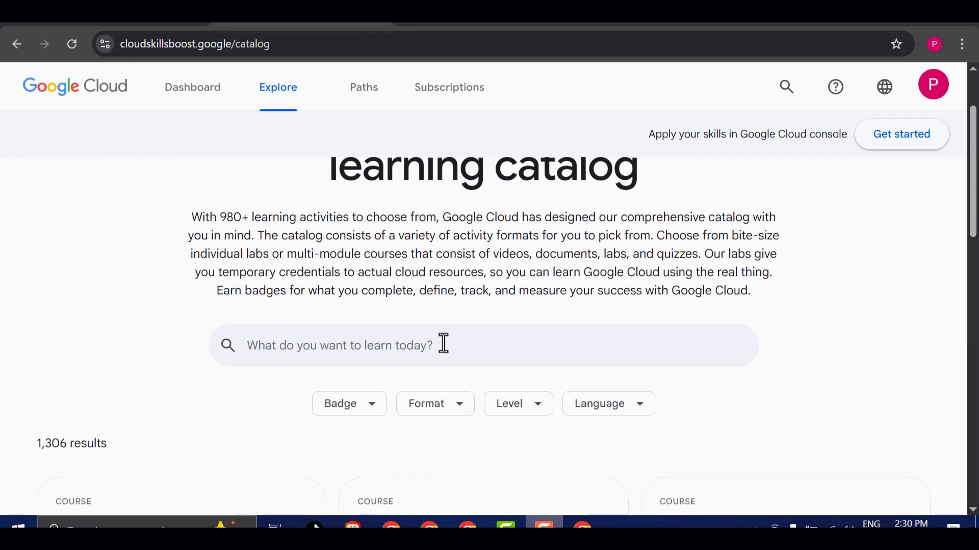
type("generative")
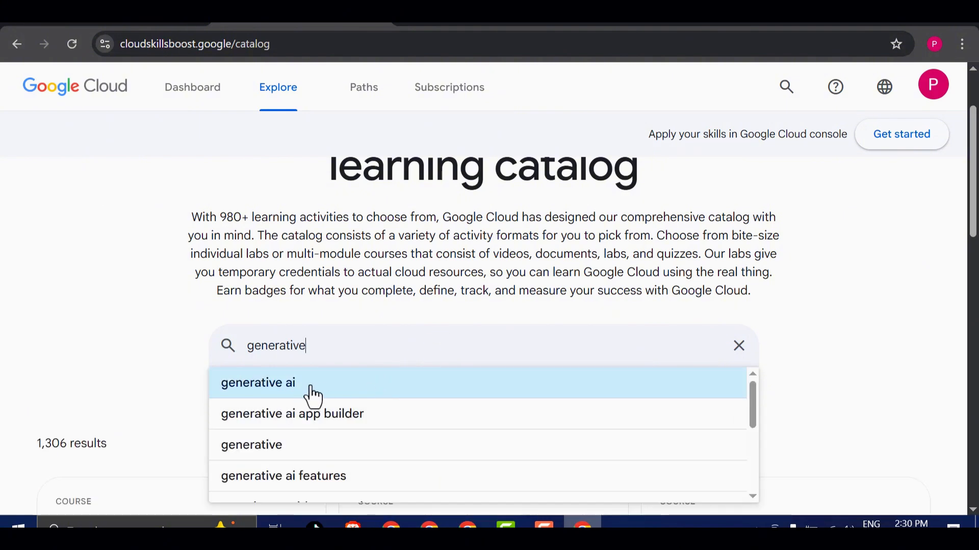
Choose the 'generative ai' suggestion and scroll through the matching courses and labs.
left_click(258, 383)
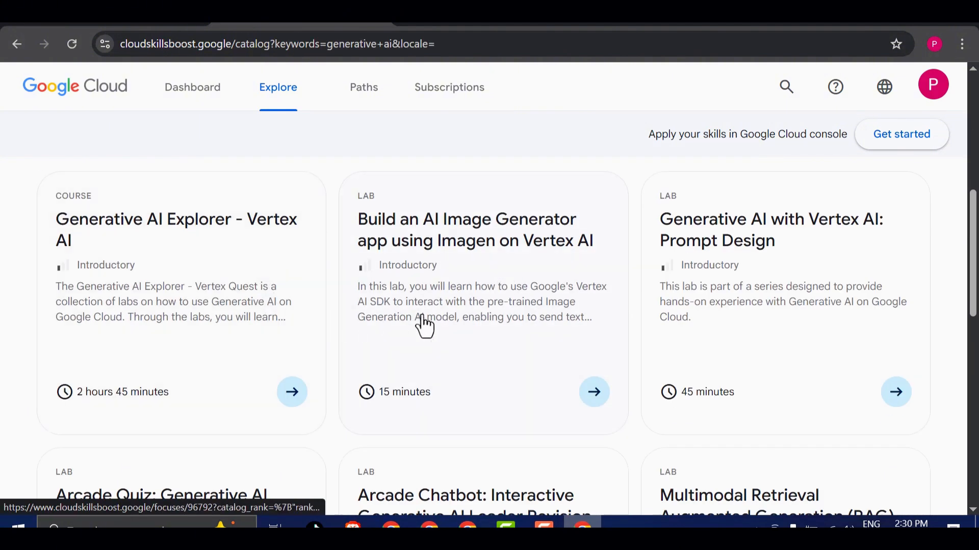
mouse_move(720, 347)
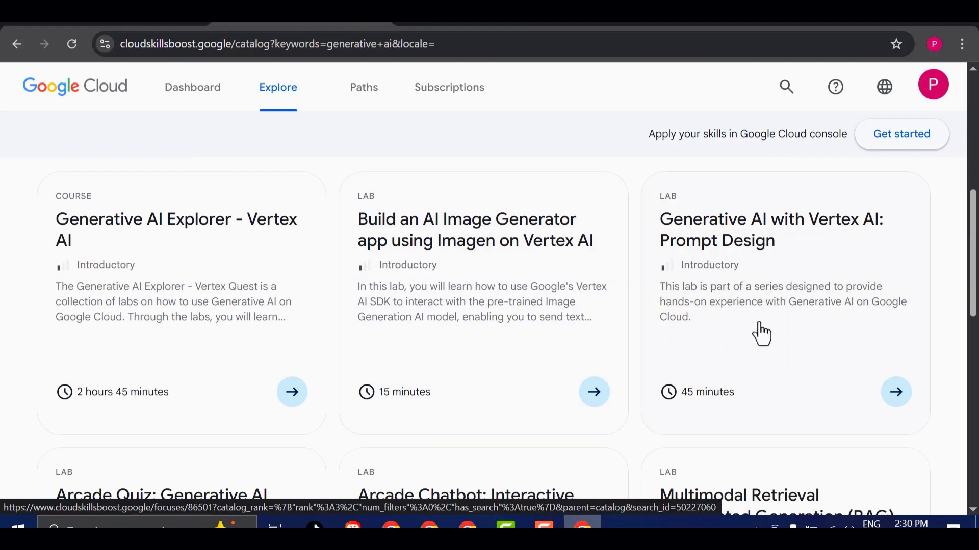
scroll("down", 3)
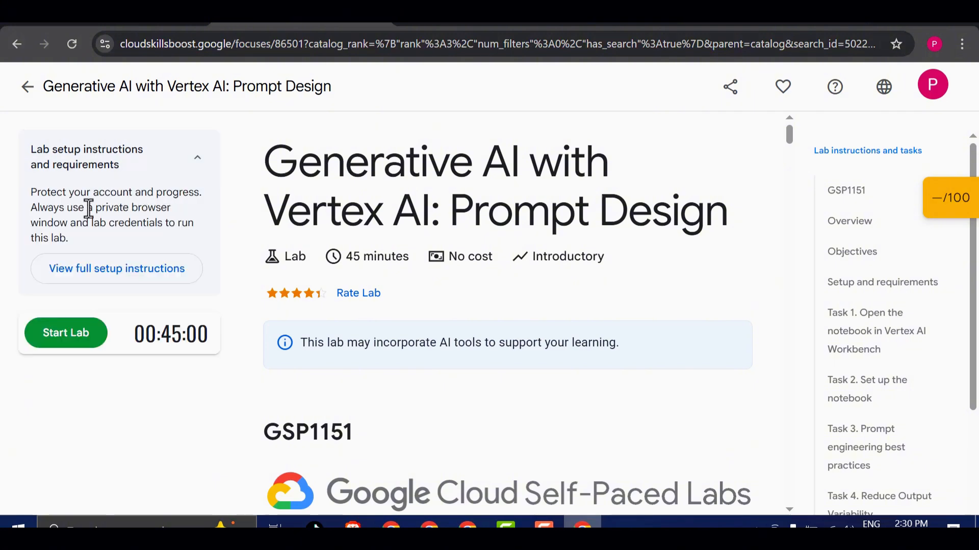
Highlight the Prompt Design lab's advice about using a private window.
left_click_drag(35, 192, 144, 238)
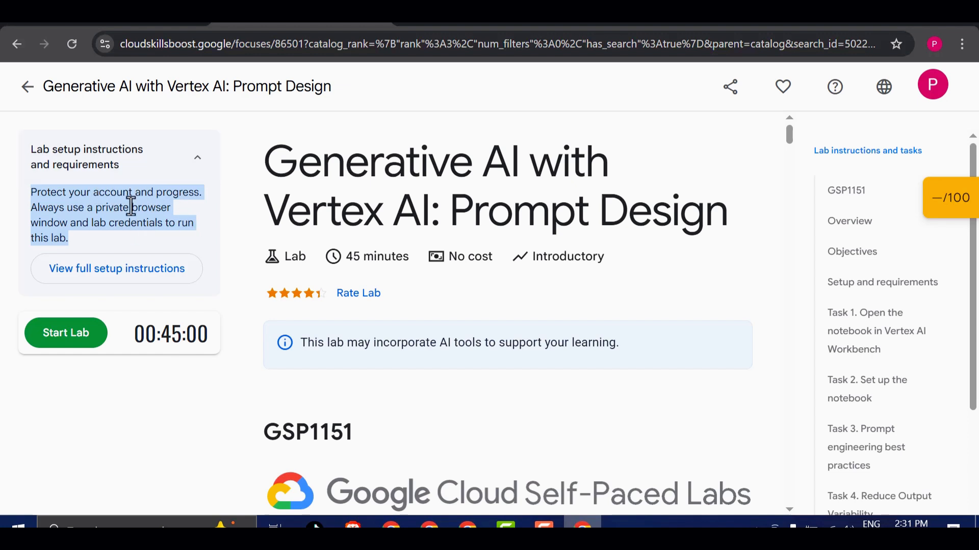
mouse_move(160, 190)
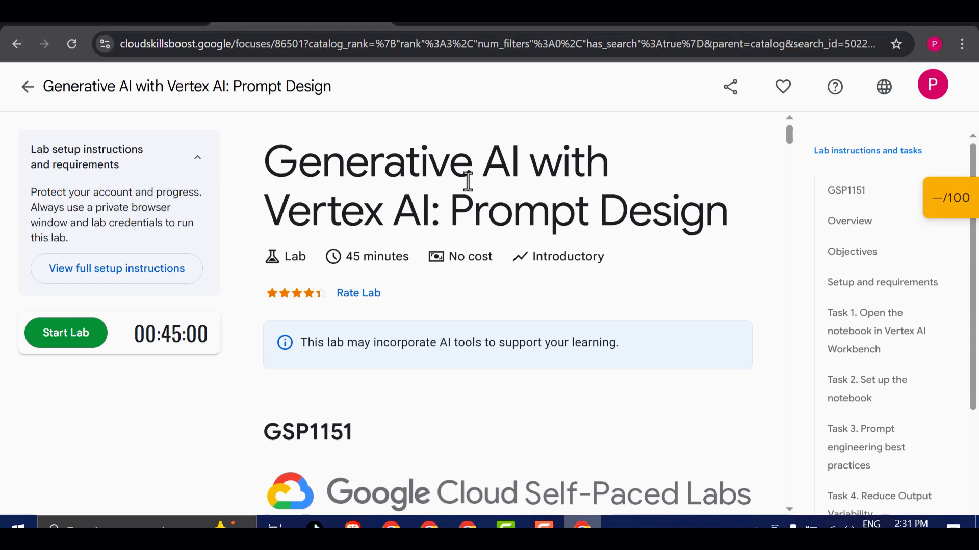
mouse_move(215, 328)
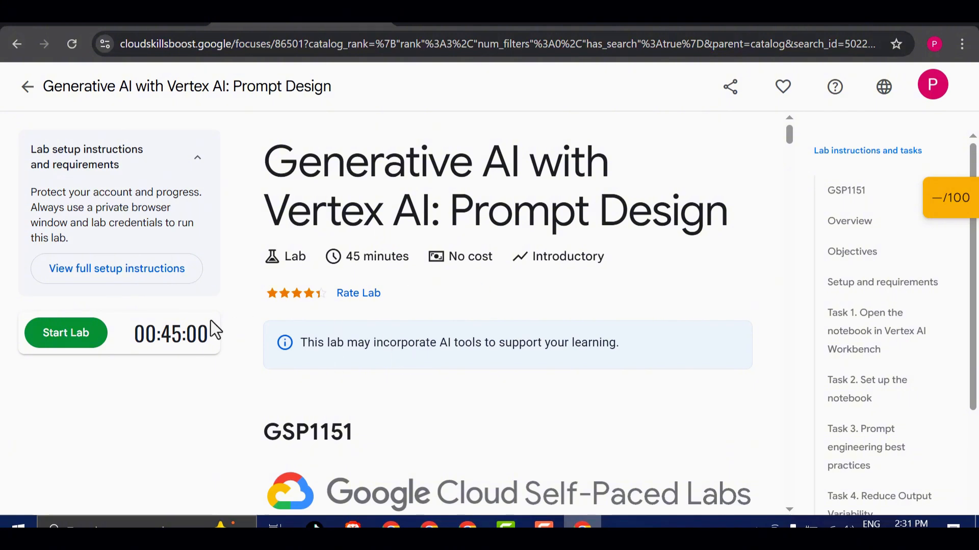
mouse_move(59, 375)
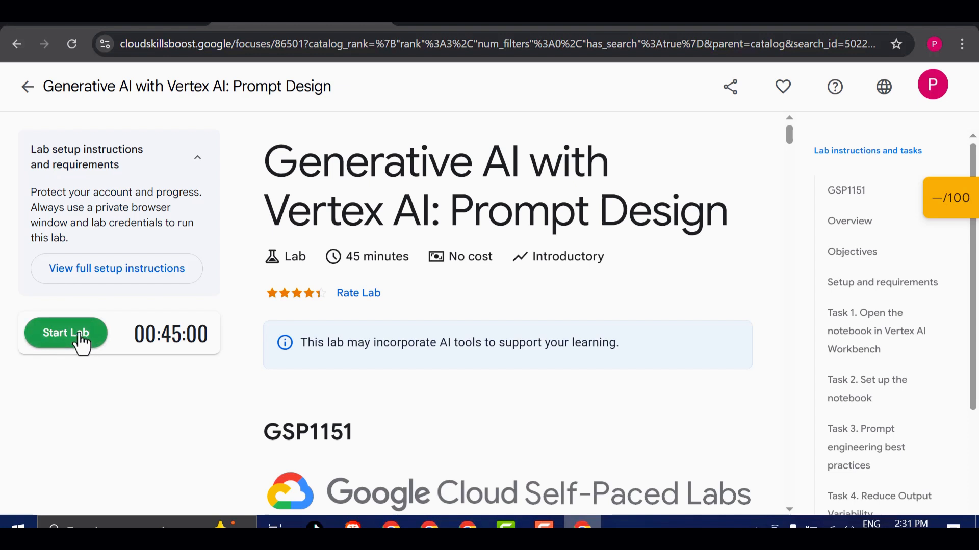
Start the Prompt Design lab and pass the 'I'm not a robot' reCAPTCHA.
left_click(66, 333)
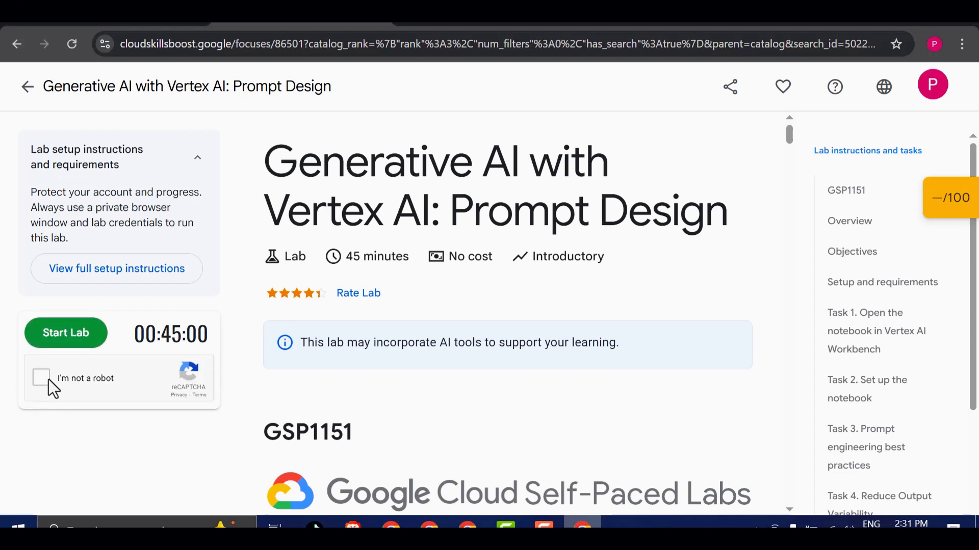
left_click(41, 378)
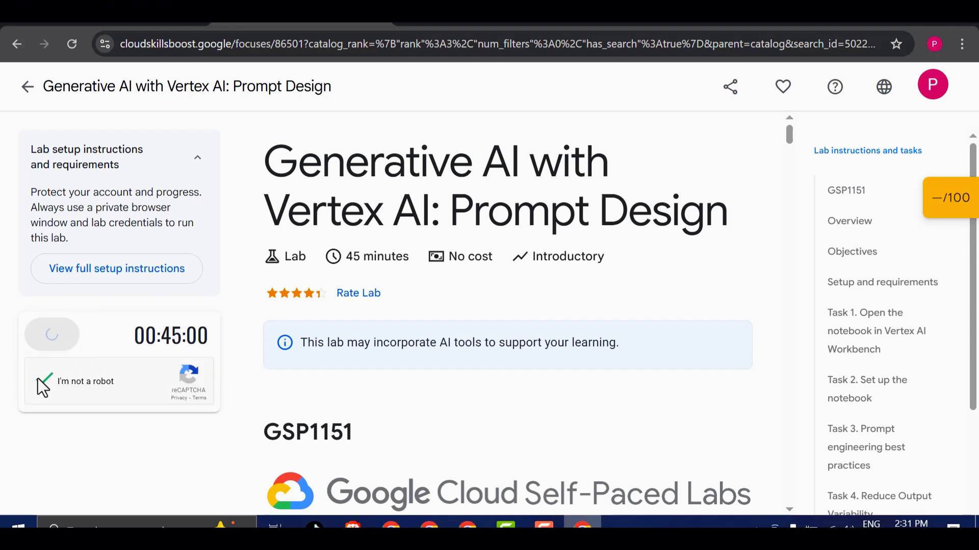
left_click(43, 381)
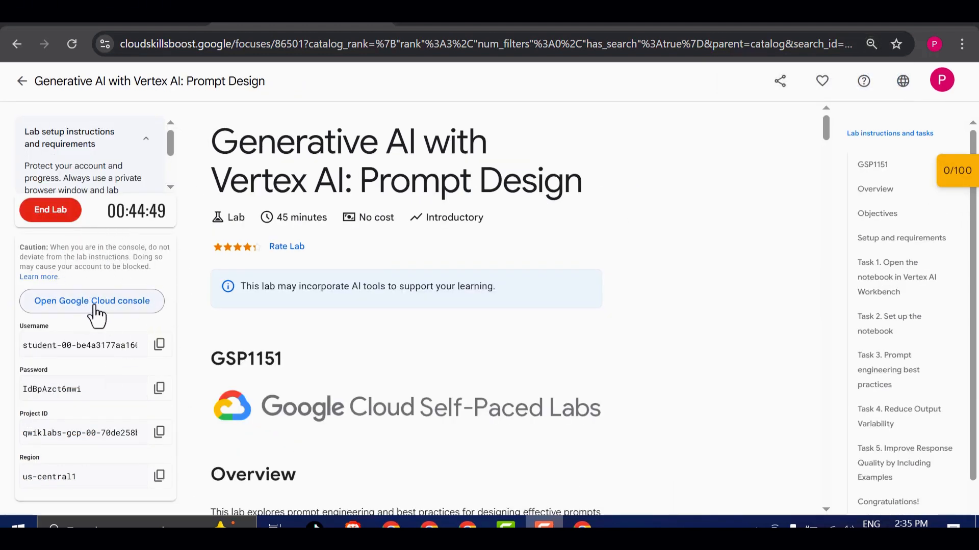
mouse_move(353, 104)
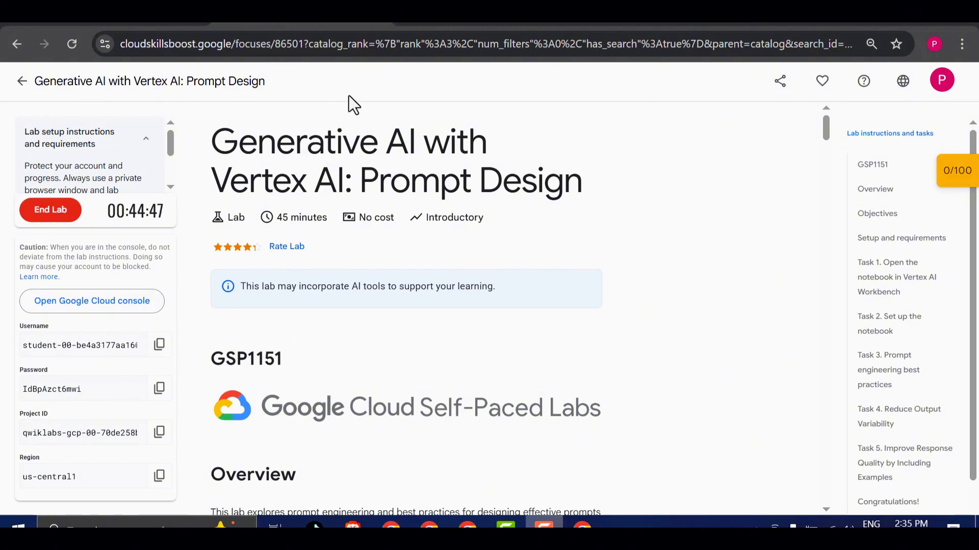
mouse_move(92, 301)
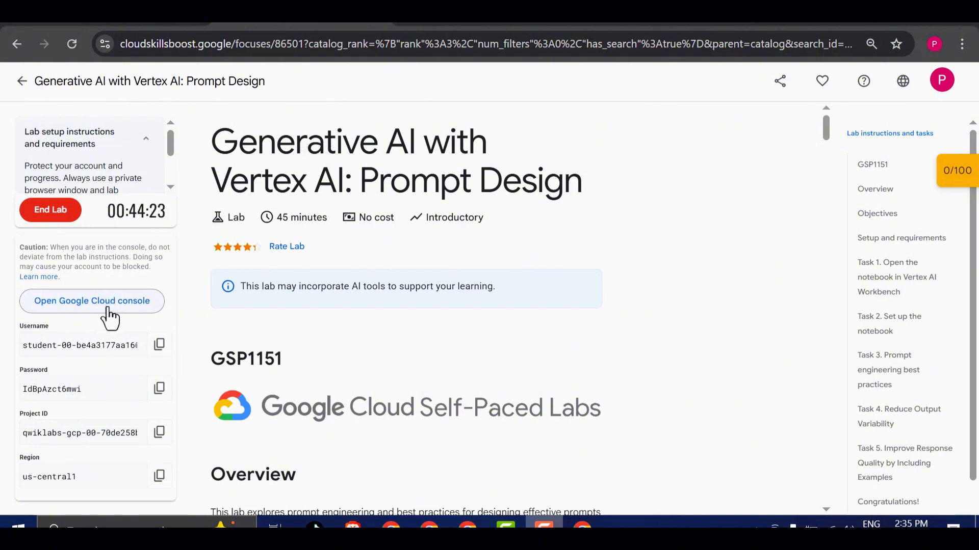
Open the lab's Cloud console link in an incognito window and accept the student account terms.
right_click(92, 301)
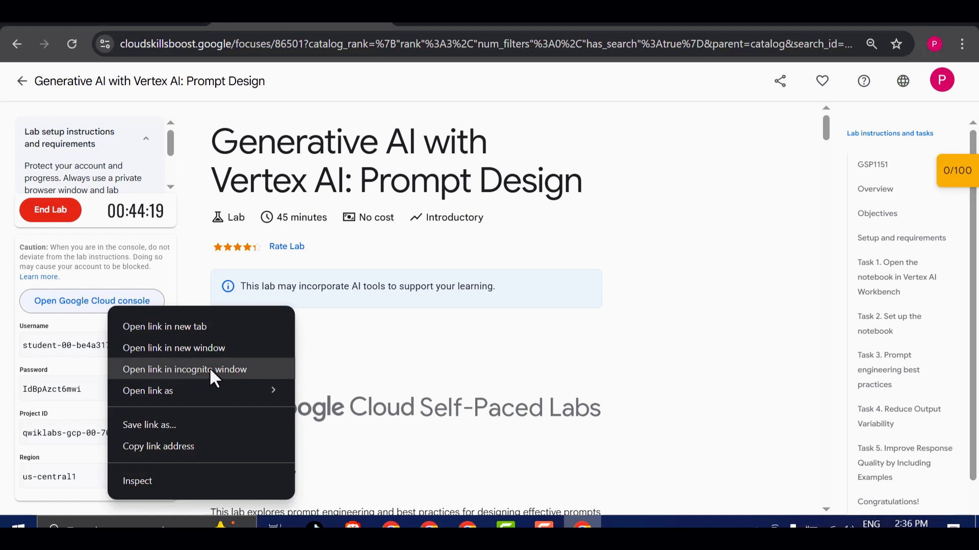
left_click(183, 369)
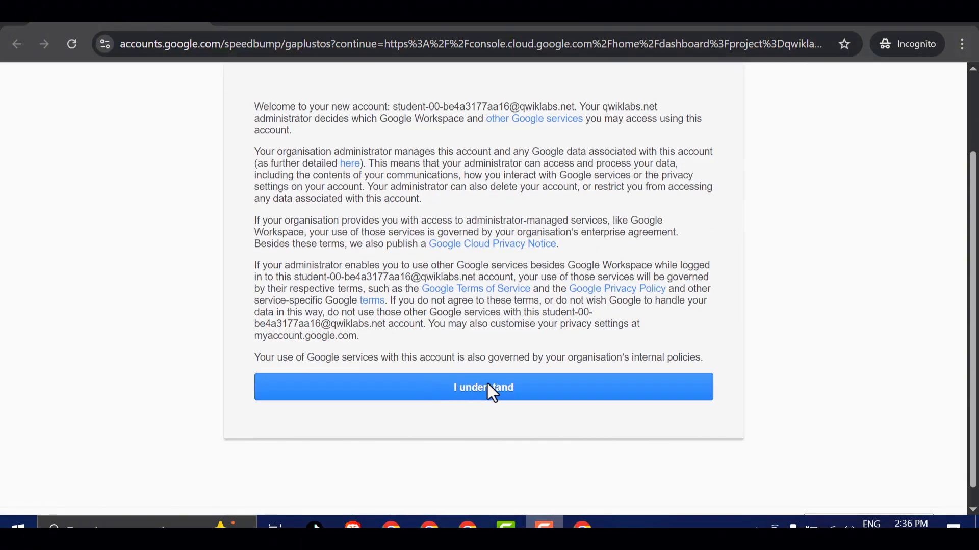
left_click(482, 387)
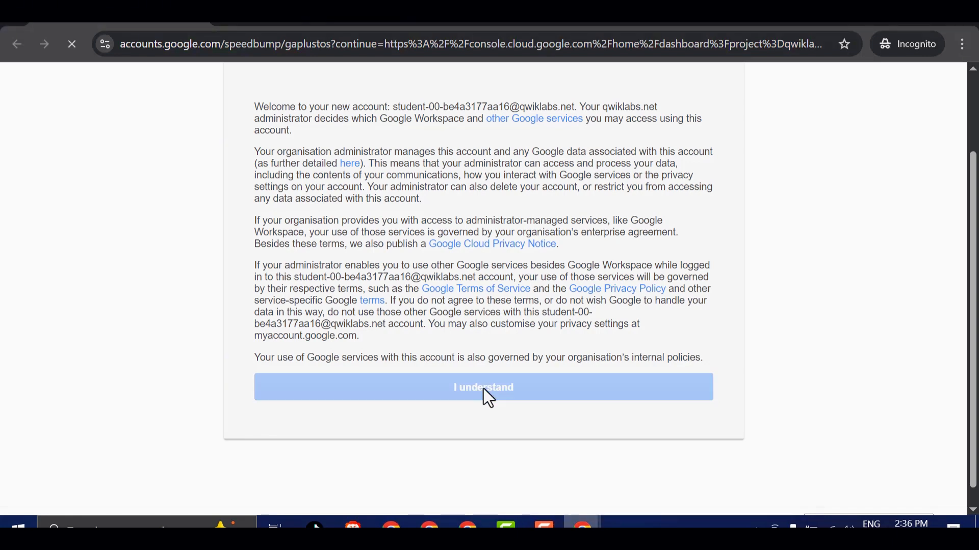
left_click(483, 387)
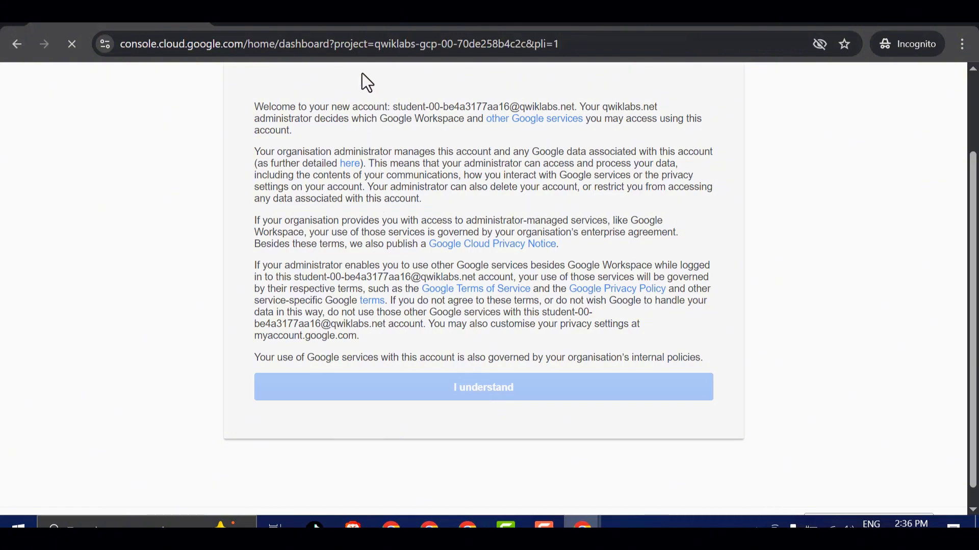
Select United States as the country and agree to the Terms of Service.
left_click(483, 386)
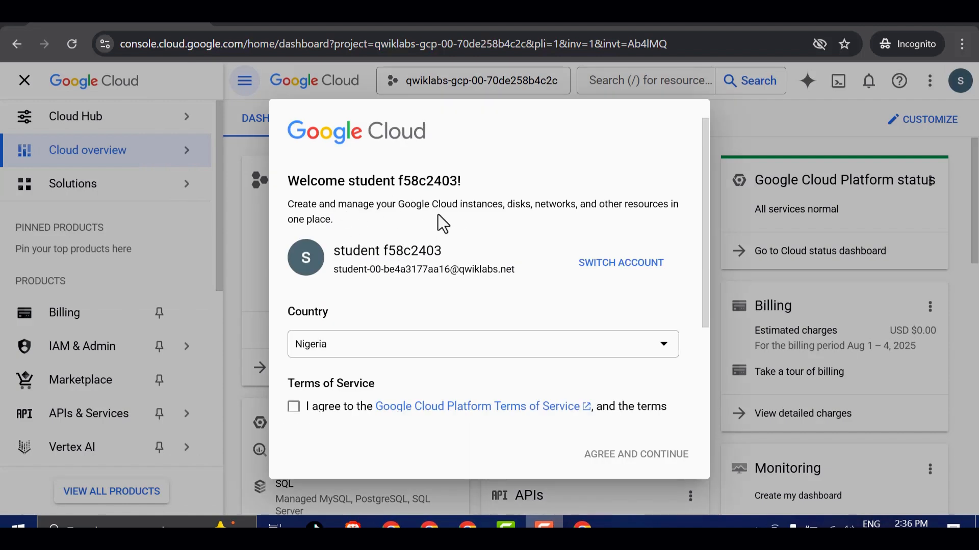
scroll("down", 3)
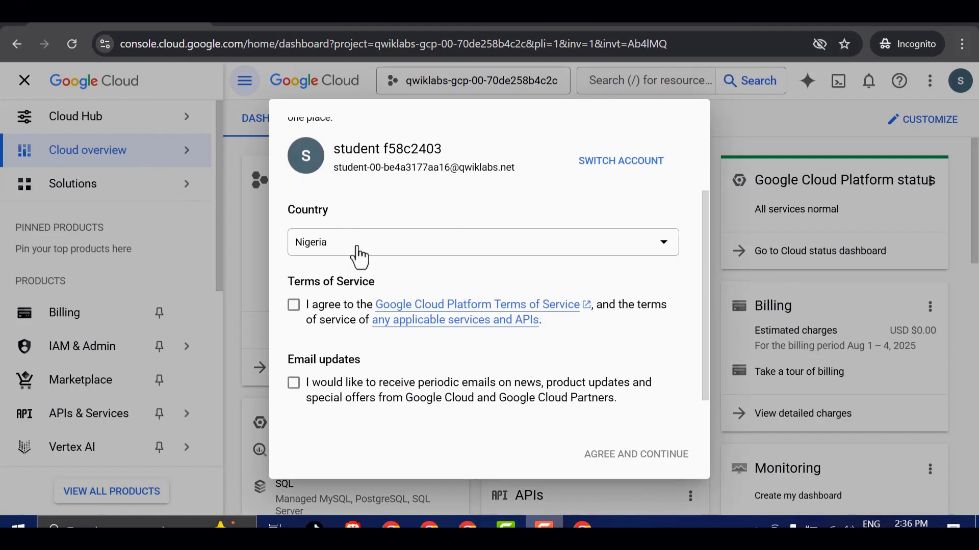
left_click(480, 243)
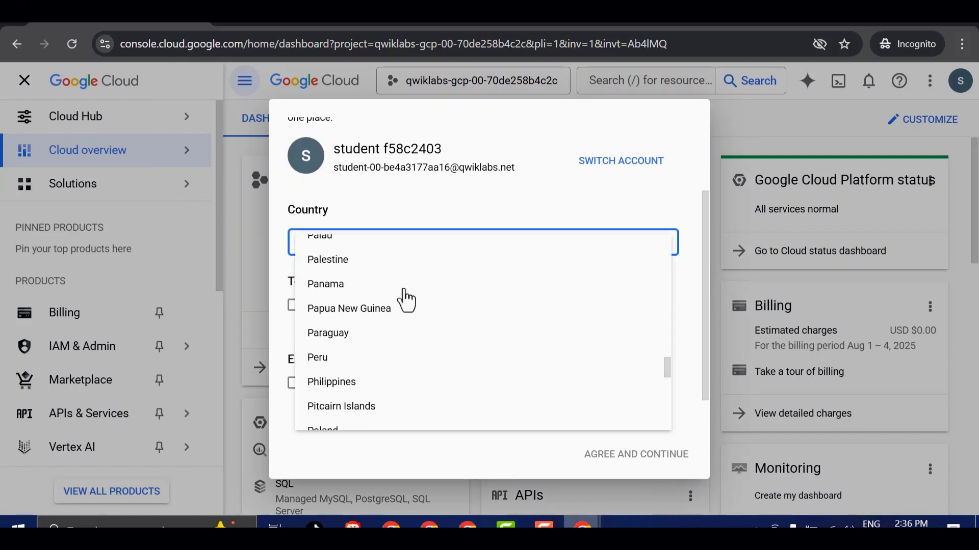
scroll("down", 3)
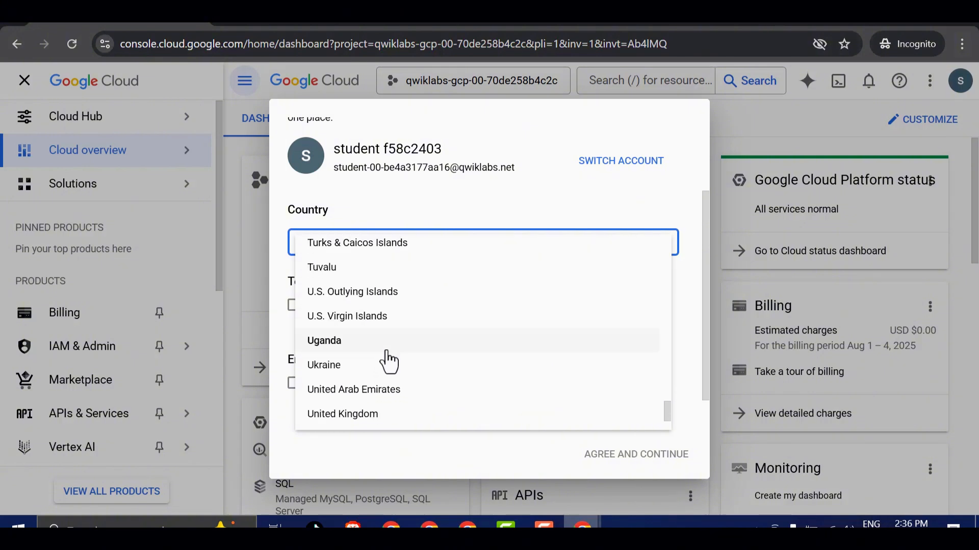
scroll("down", 3)
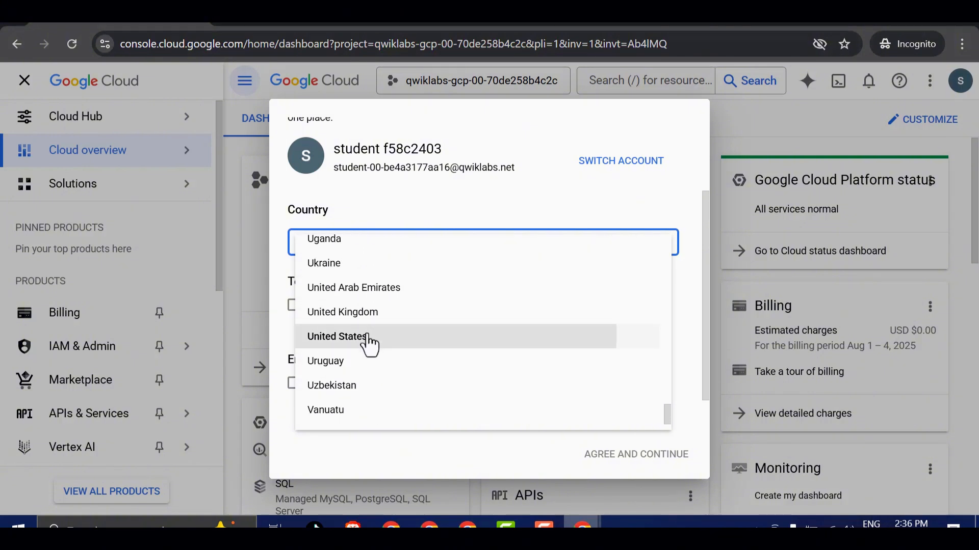
left_click(337, 336)
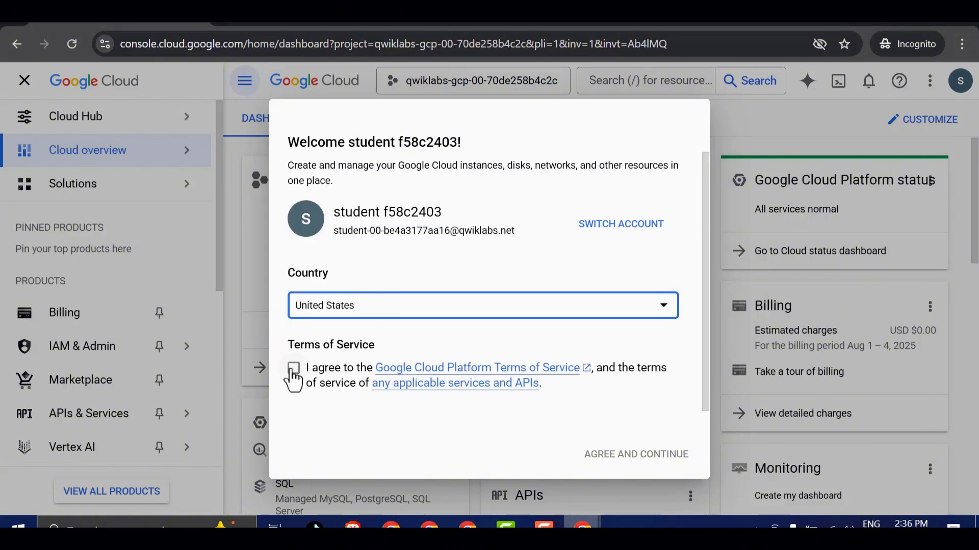
left_click(293, 367)
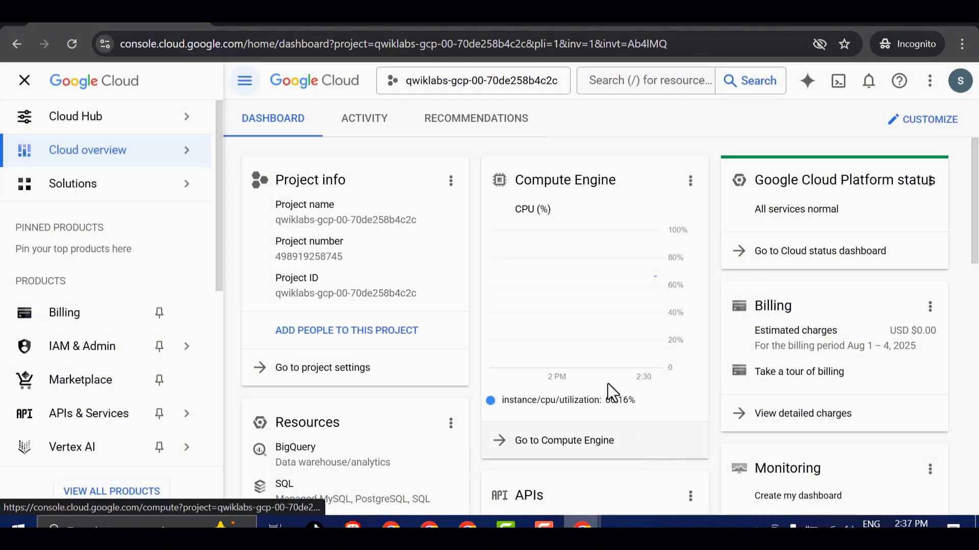
mouse_move(269, 337)
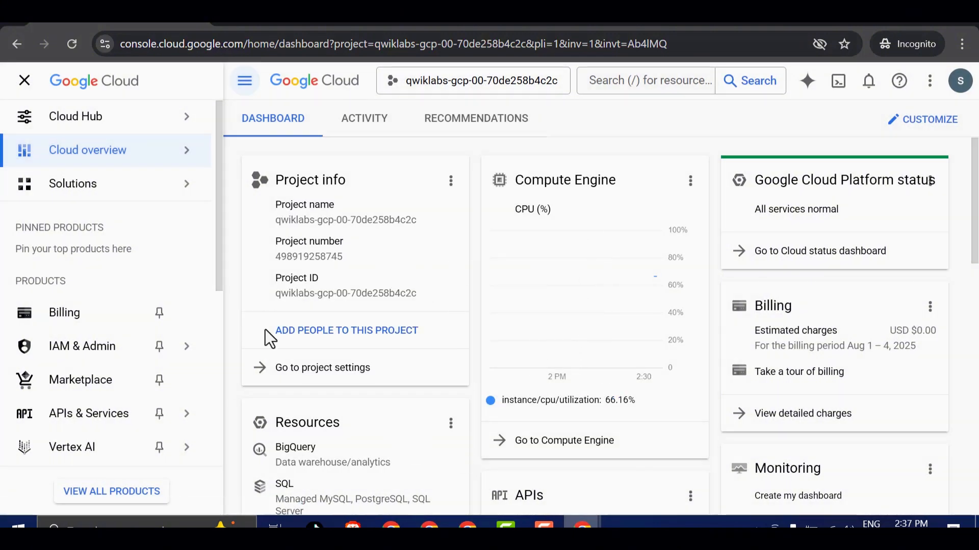
Go through the console menu's Vertex AI section to Media Studio.
left_click(82, 346)
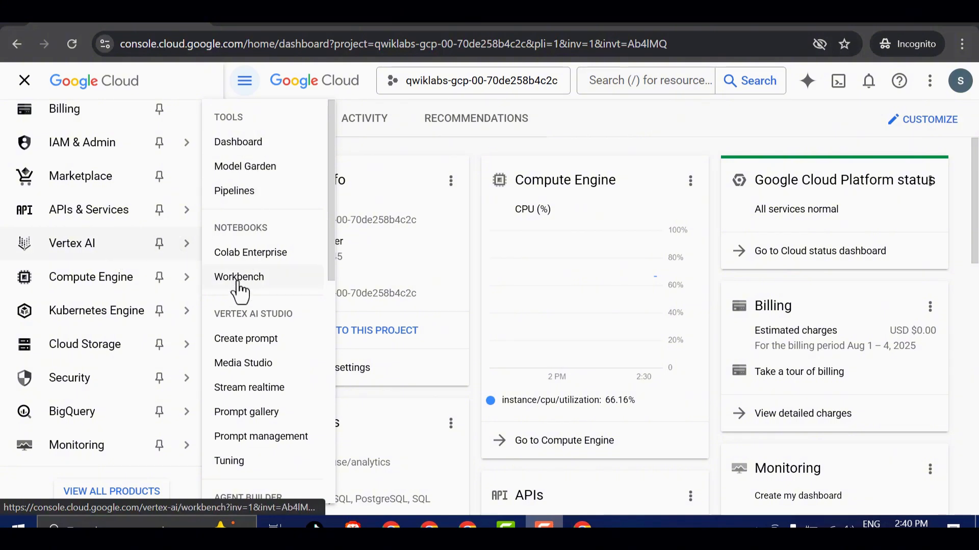
mouse_move(244, 362)
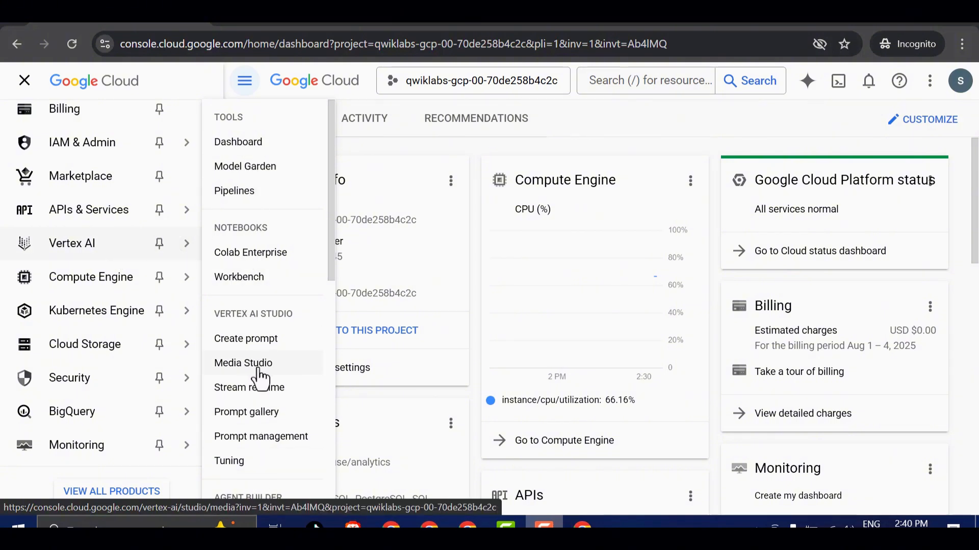
left_click(243, 362)
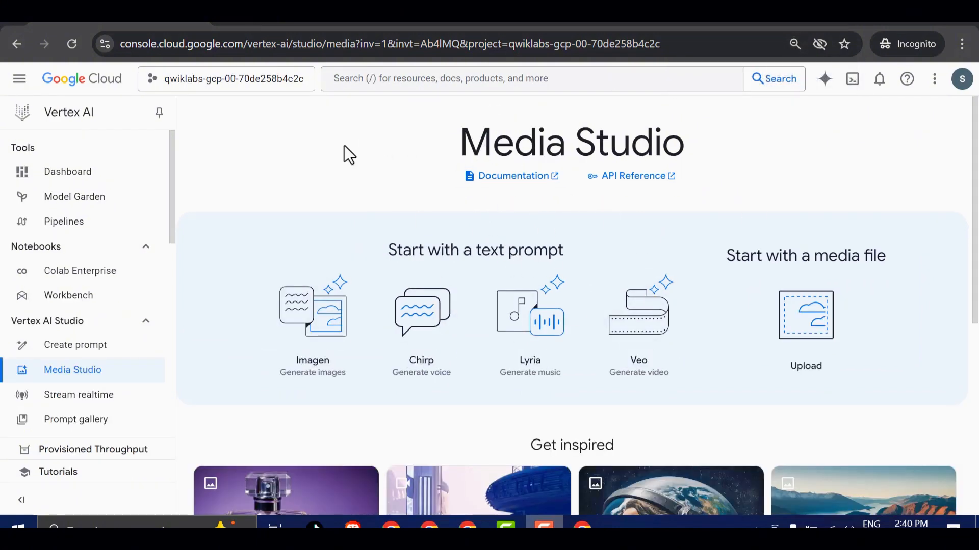
mouse_move(390, 201)
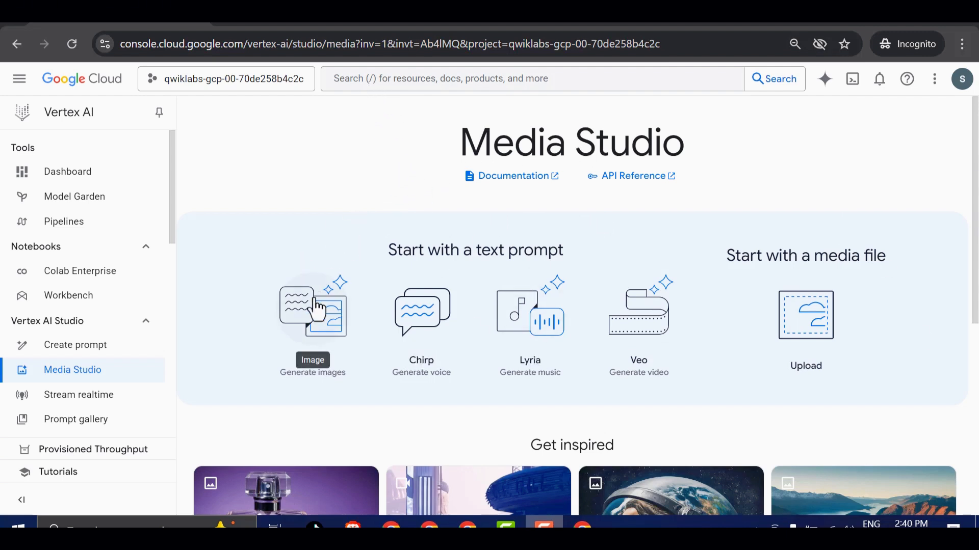
mouse_move(323, 320)
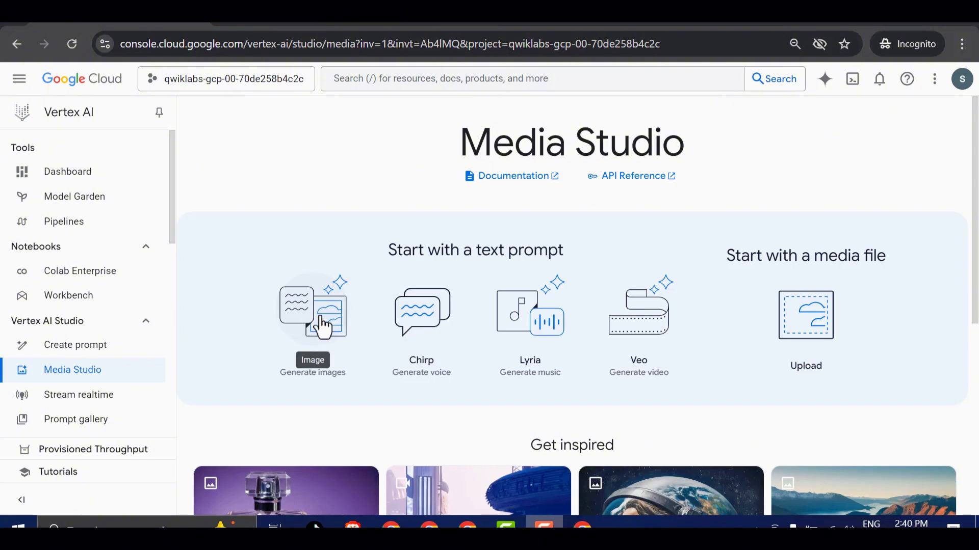
mouse_move(421, 322)
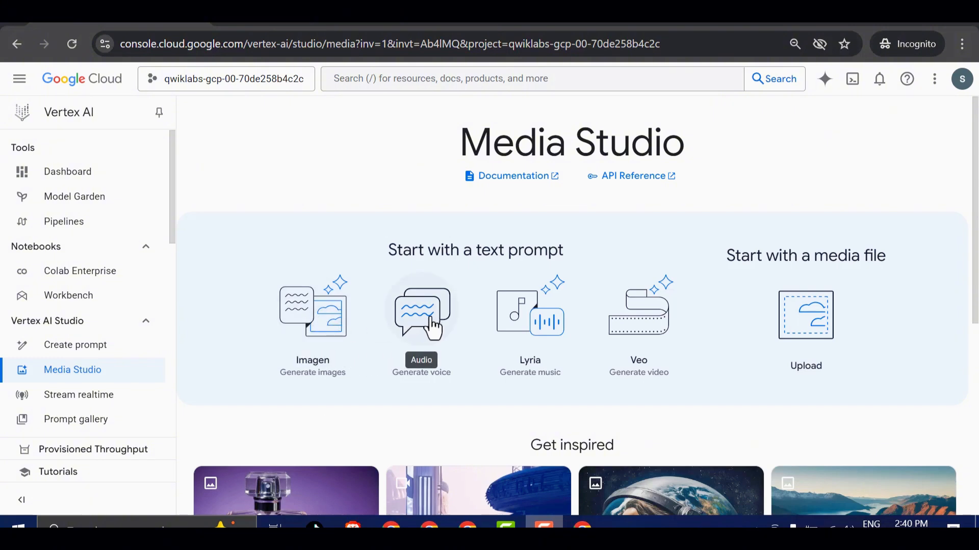
mouse_move(425, 328)
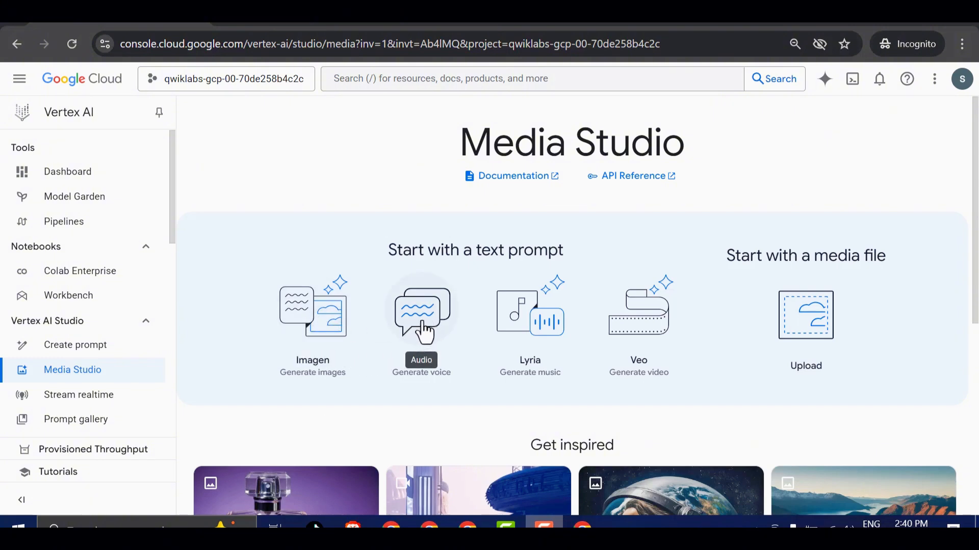
mouse_move(530, 322)
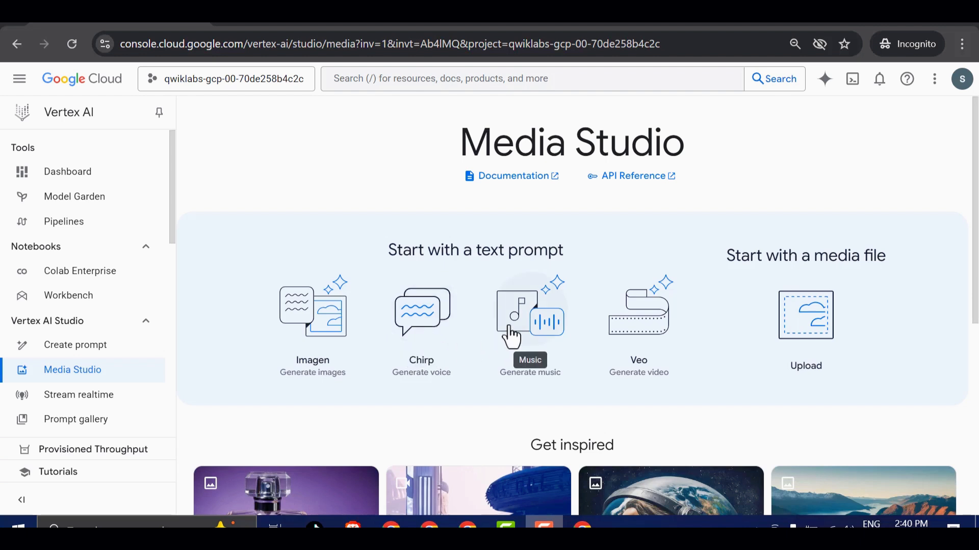
mouse_move(518, 328)
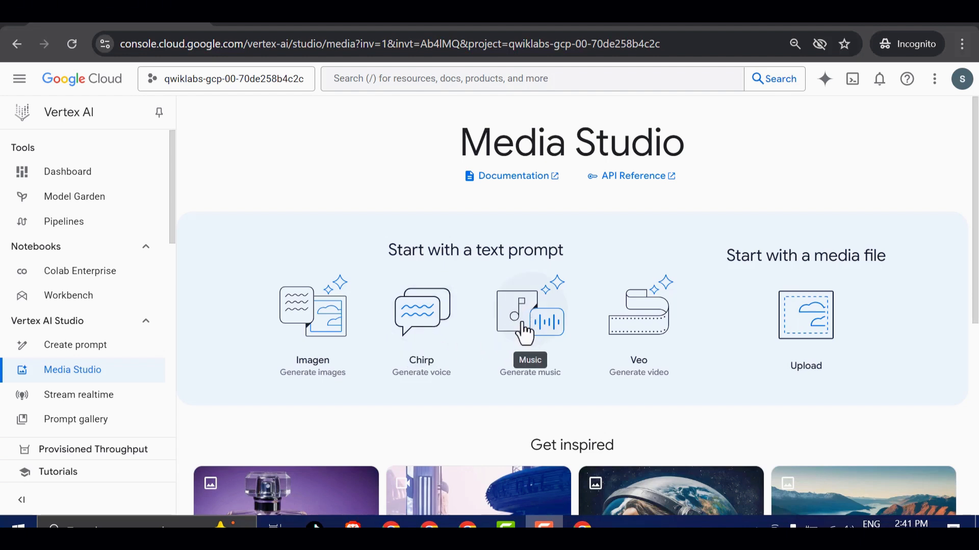
mouse_move(632, 339)
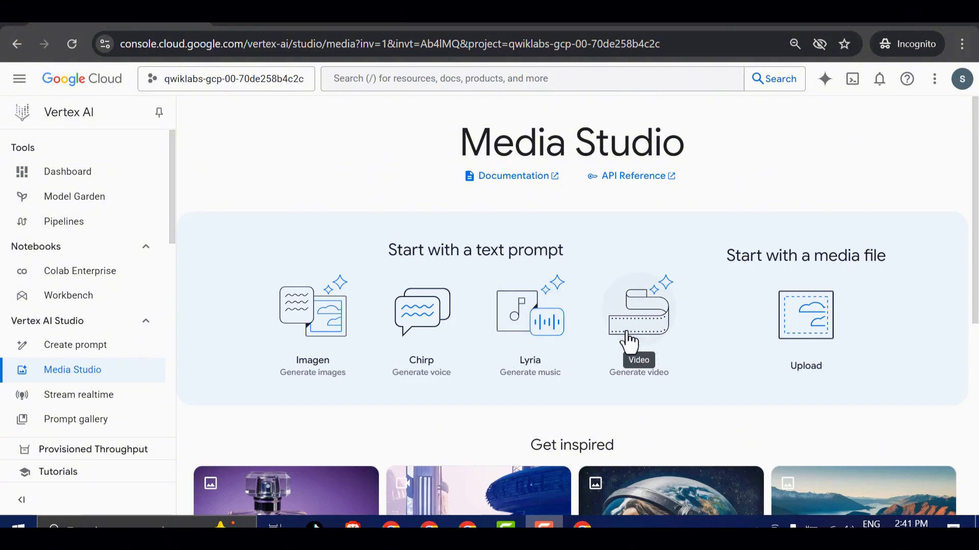
mouse_move(638, 343)
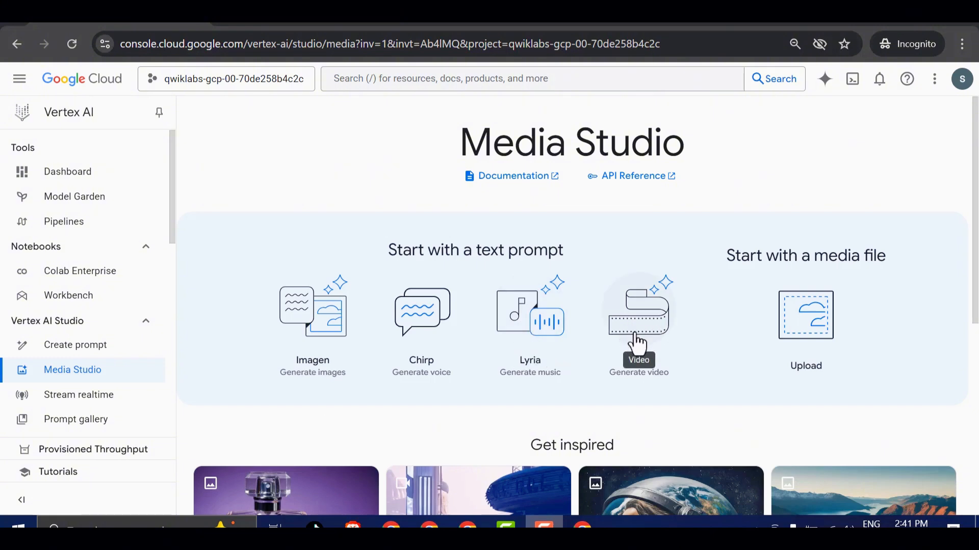
mouse_move(643, 346)
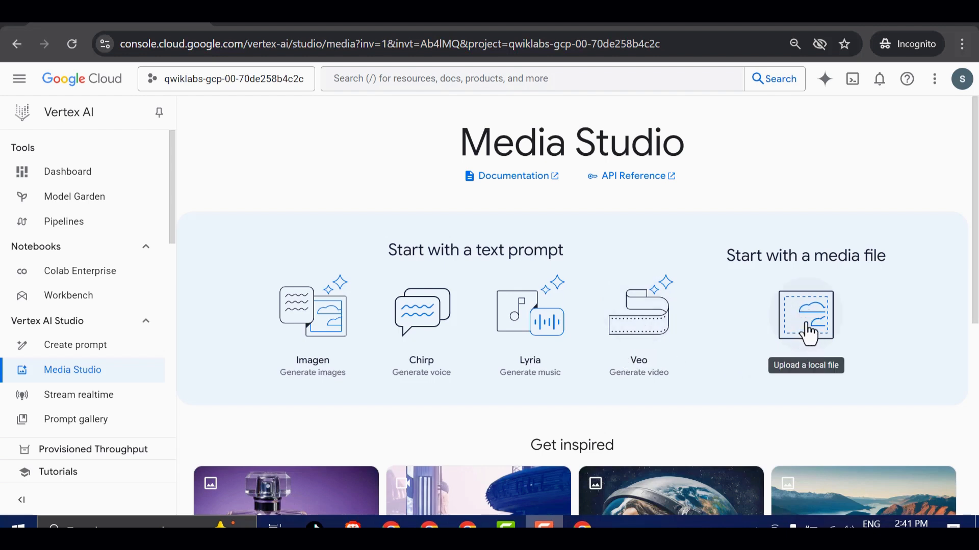
mouse_move(809, 340)
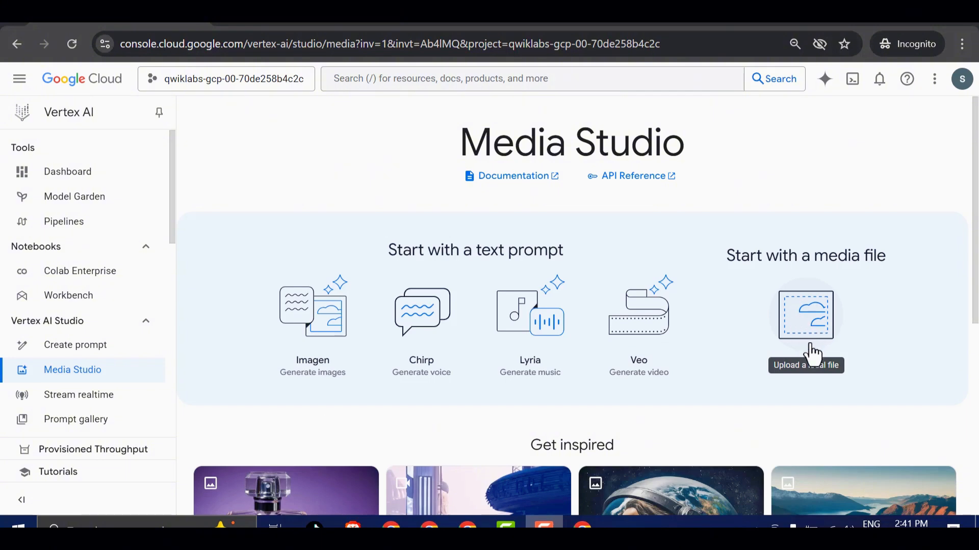
mouse_move(723, 278)
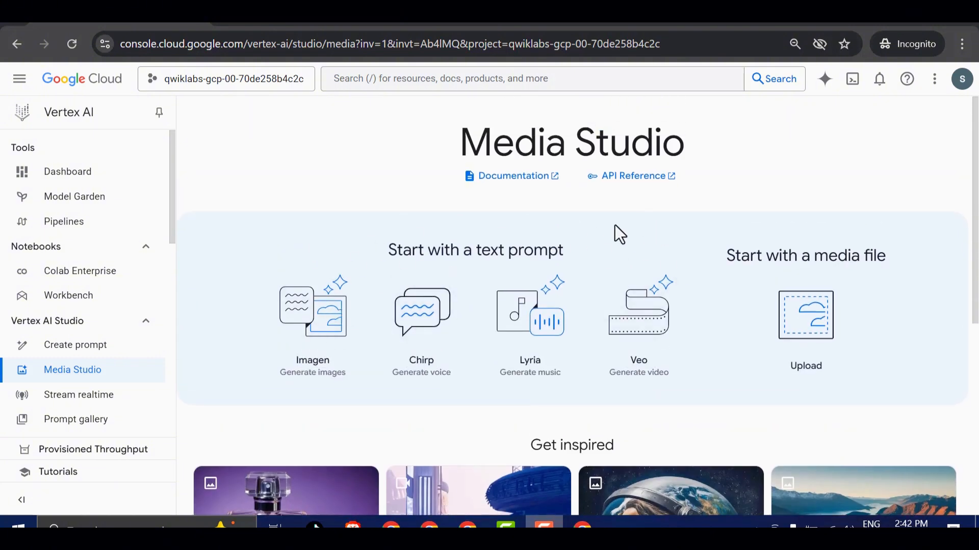
mouse_move(649, 318)
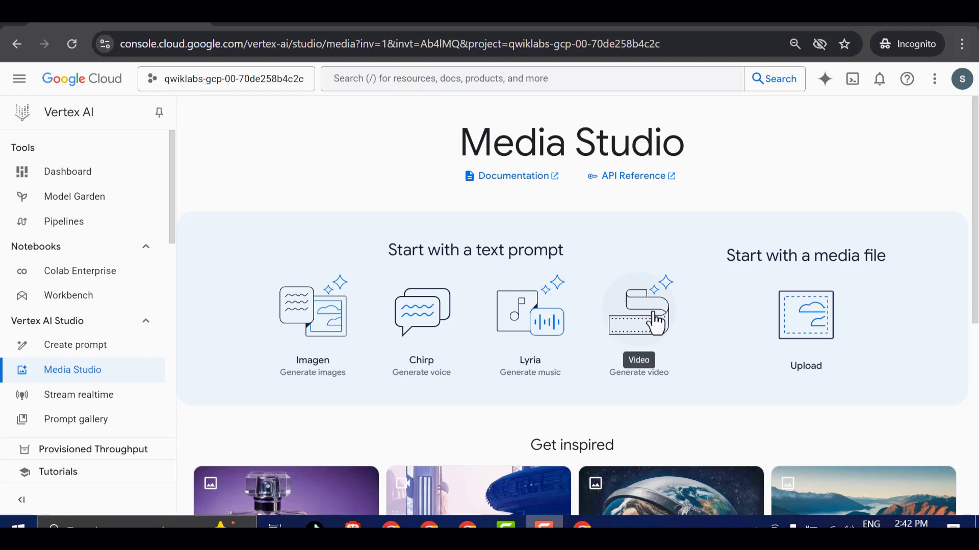
mouse_move(640, 321)
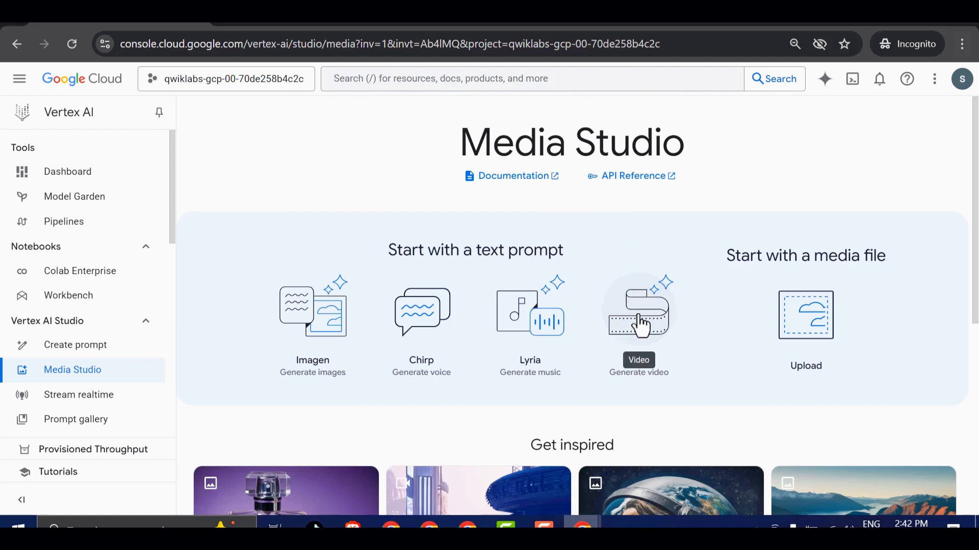
Open Veo video generation and select Veo 3 Fast as the model.
left_click(638, 310)
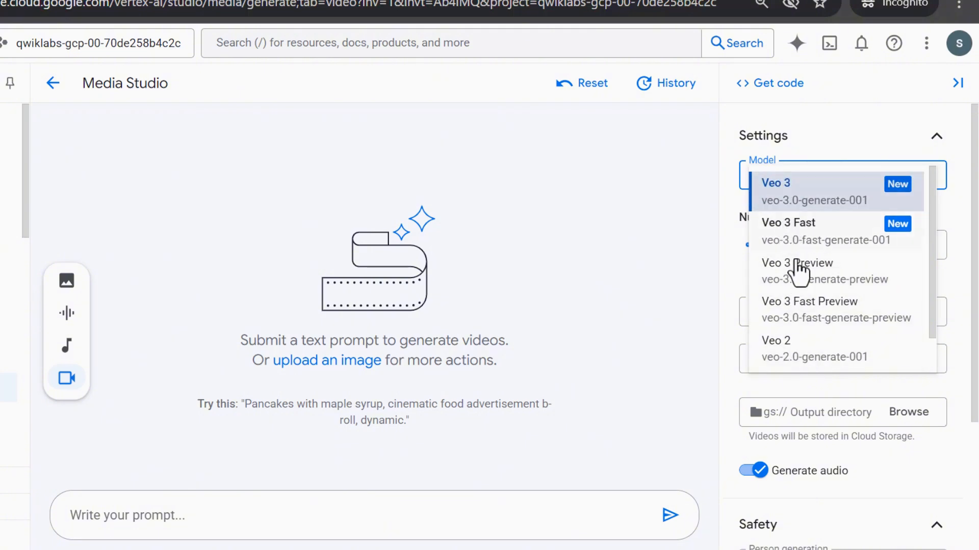
mouse_move(842, 209)
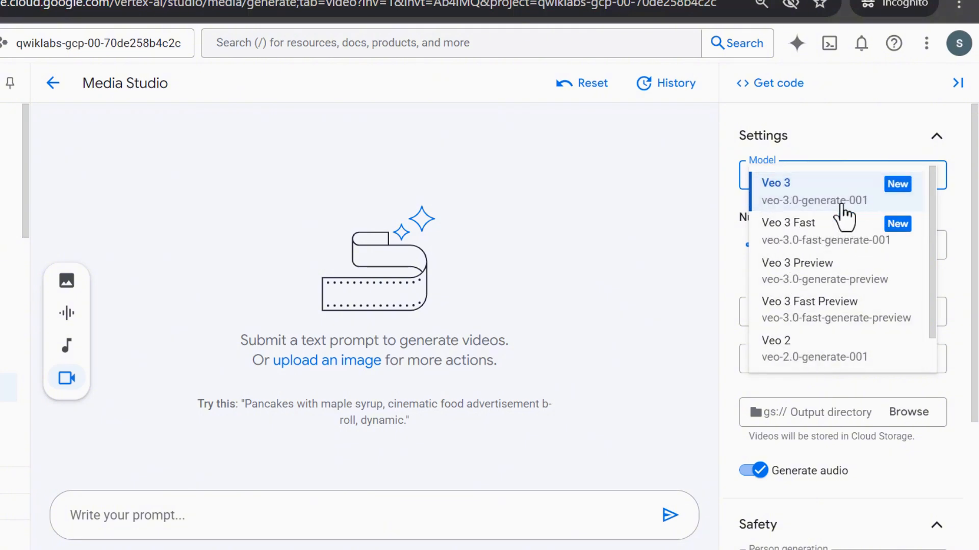
mouse_move(783, 234)
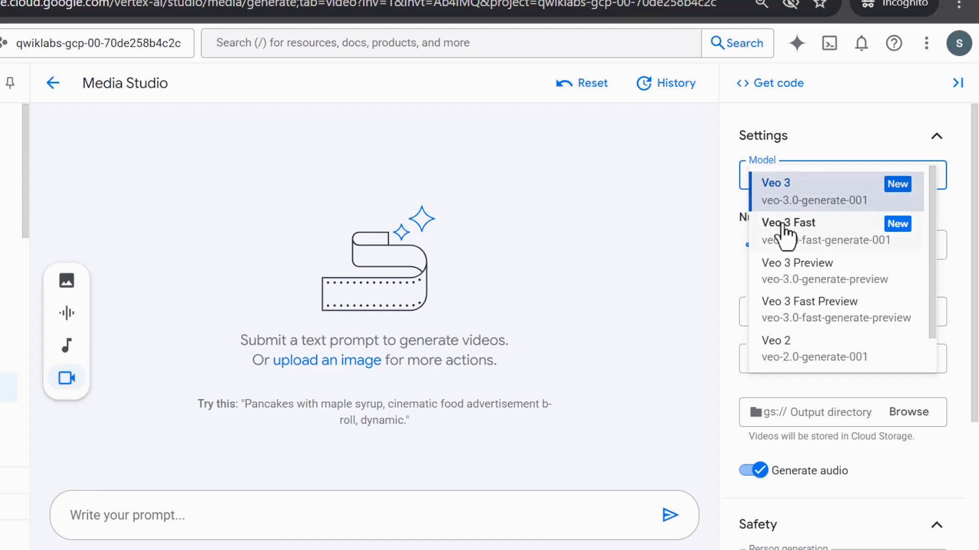
mouse_move(808, 310)
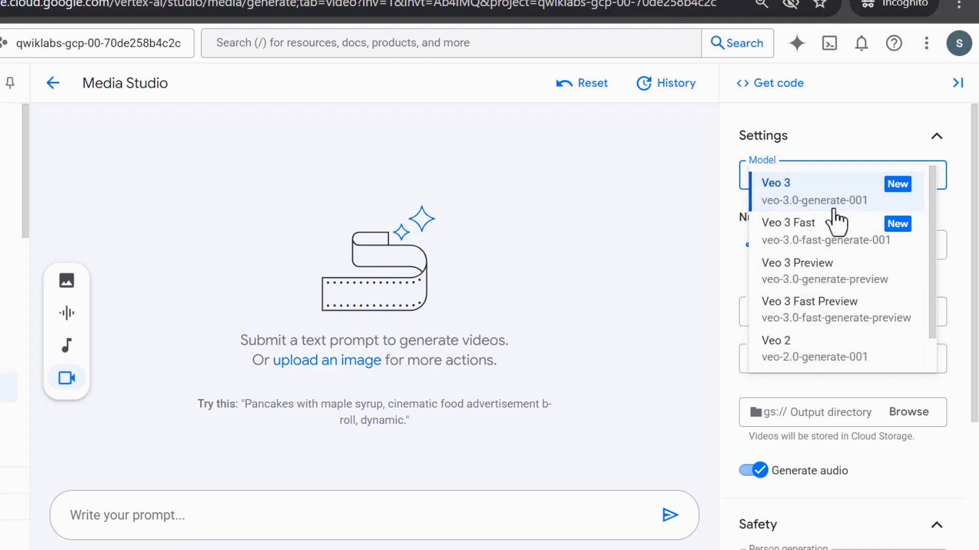
left_click(788, 223)
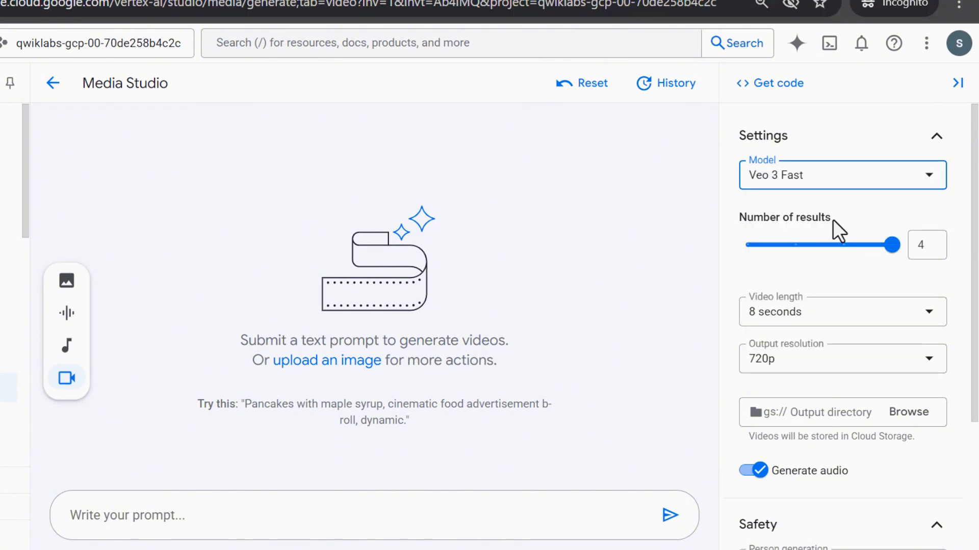
mouse_move(348, 137)
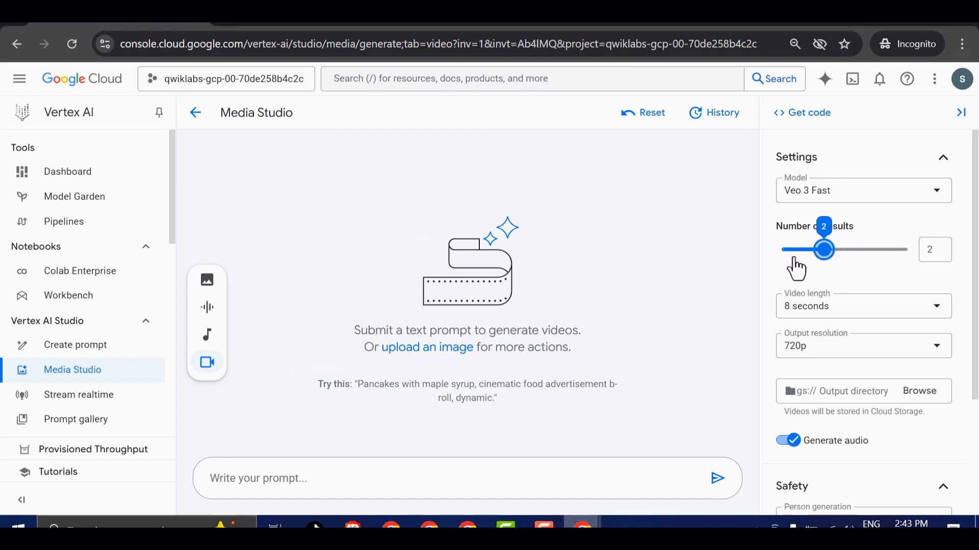
Reduce the number of results to 1 and set output resolution to 1080p.
left_click_drag(823, 249, 892, 250)
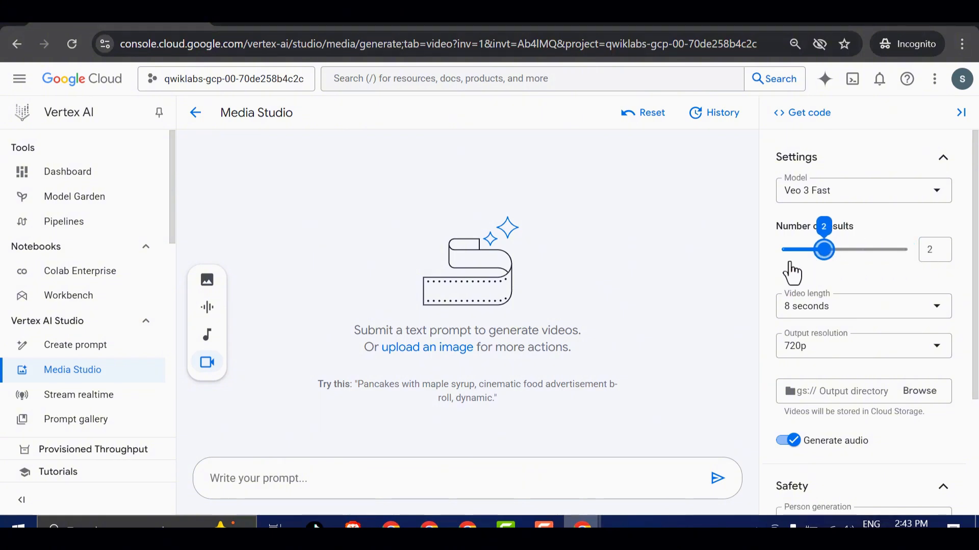
left_click_drag(824, 249, 783, 250)
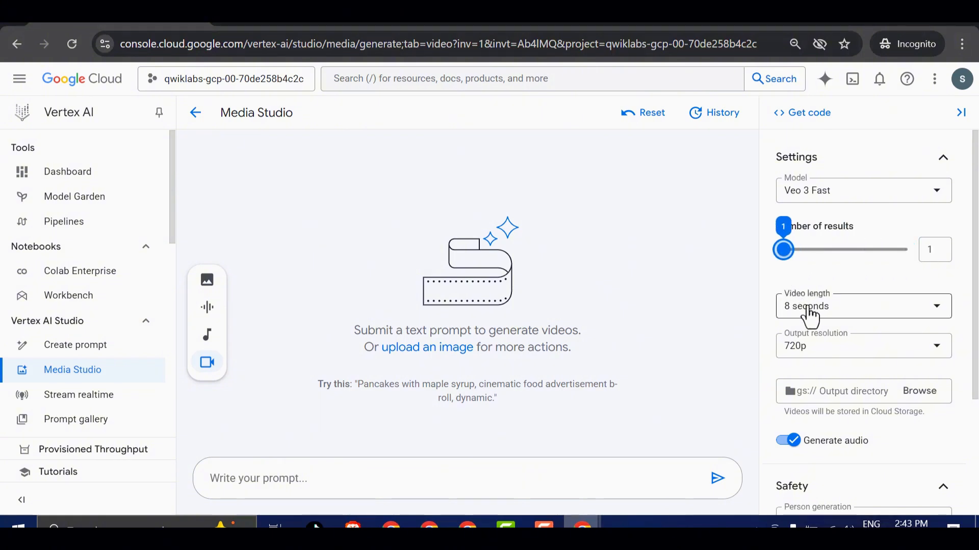
mouse_move(834, 315)
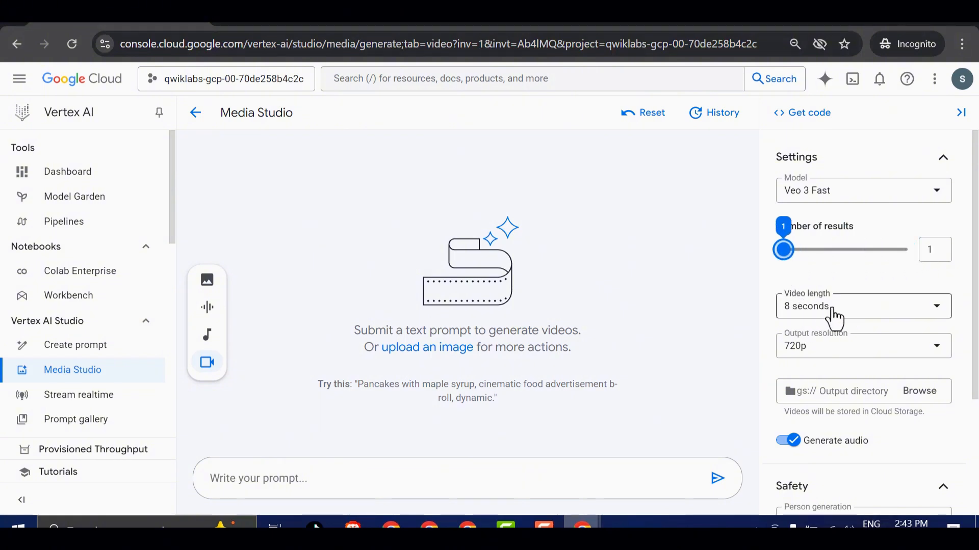
left_click(863, 346)
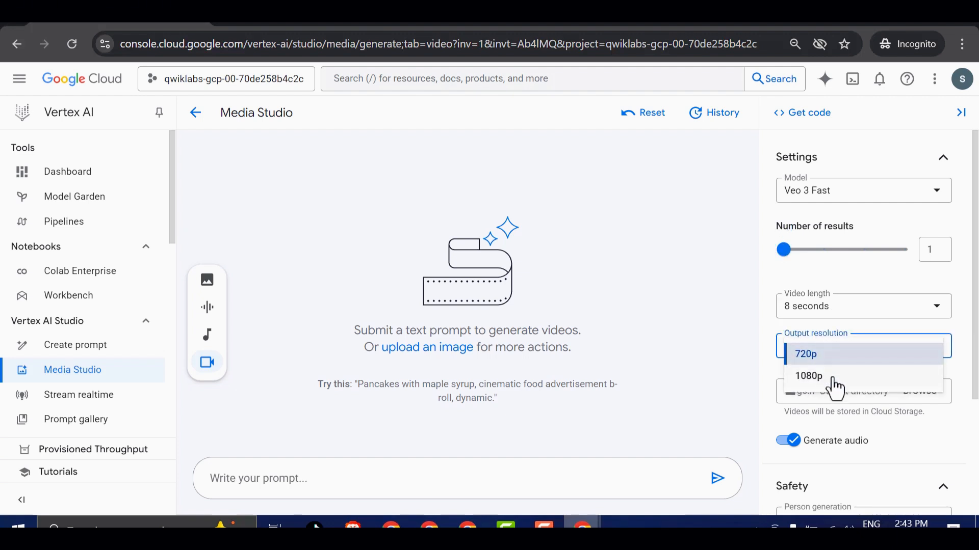
left_click(807, 375)
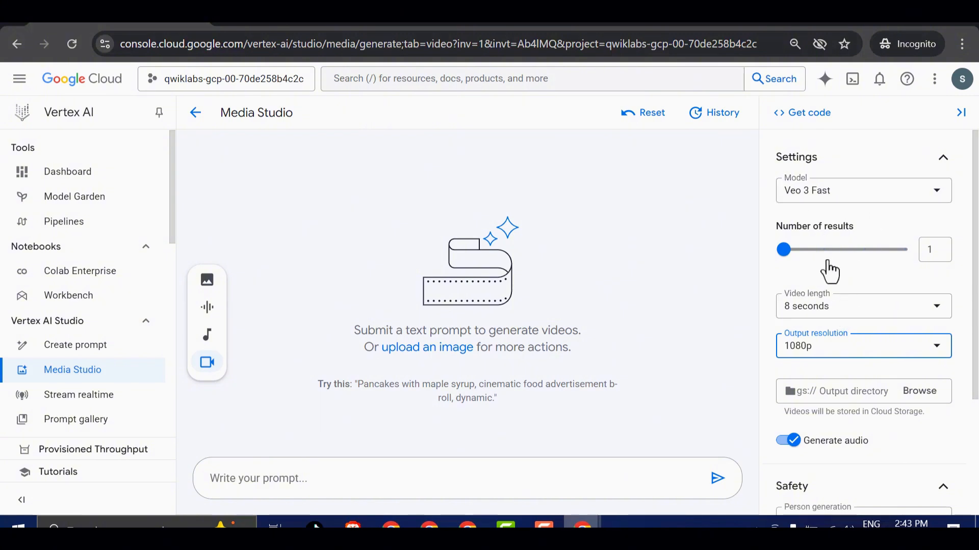
mouse_move(850, 320)
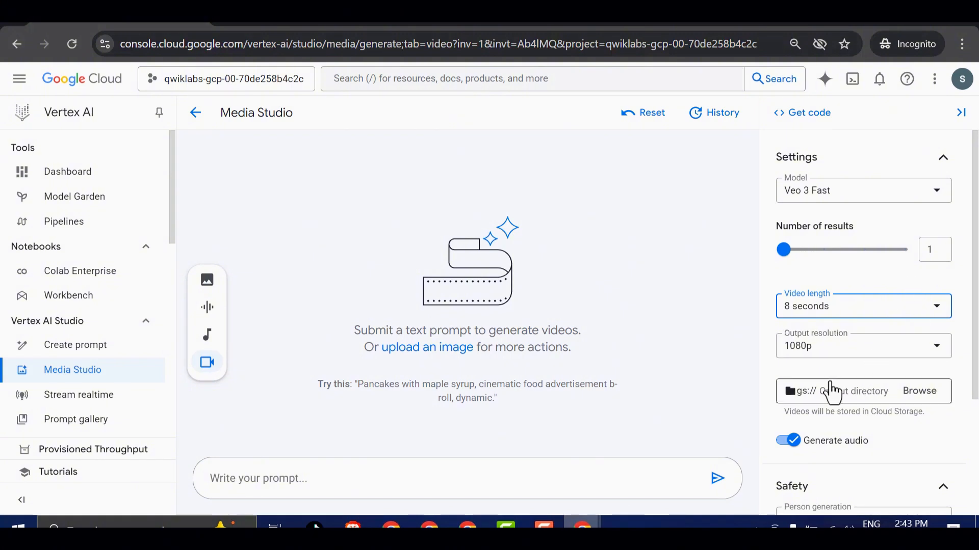
mouse_move(356, 426)
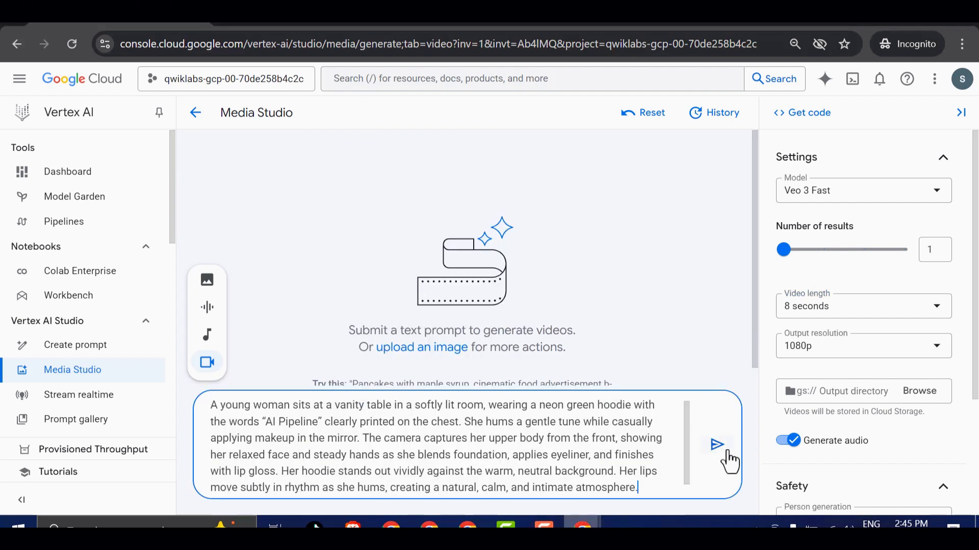
Submit the neon-green hoodie vanity makeup prompt to generate the video.
left_click(717, 444)
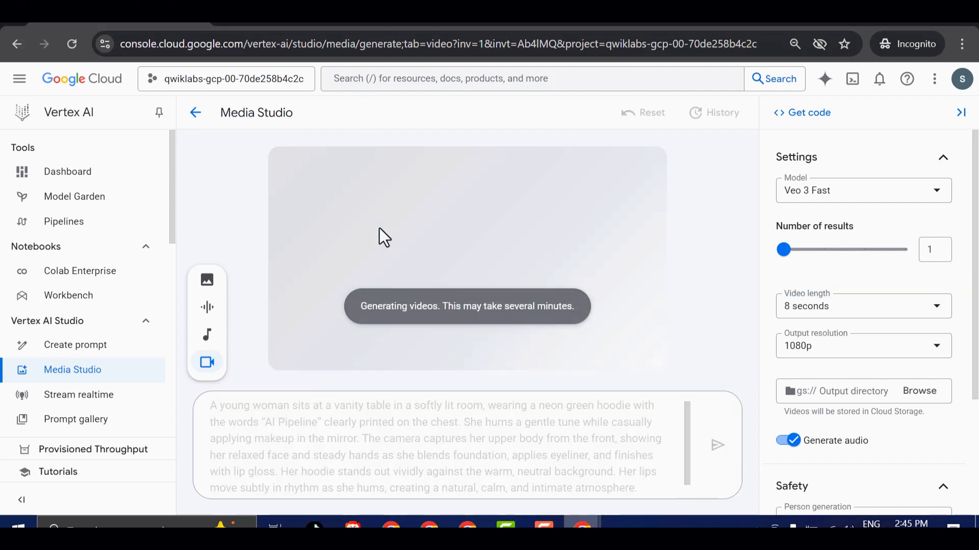
mouse_move(389, 245)
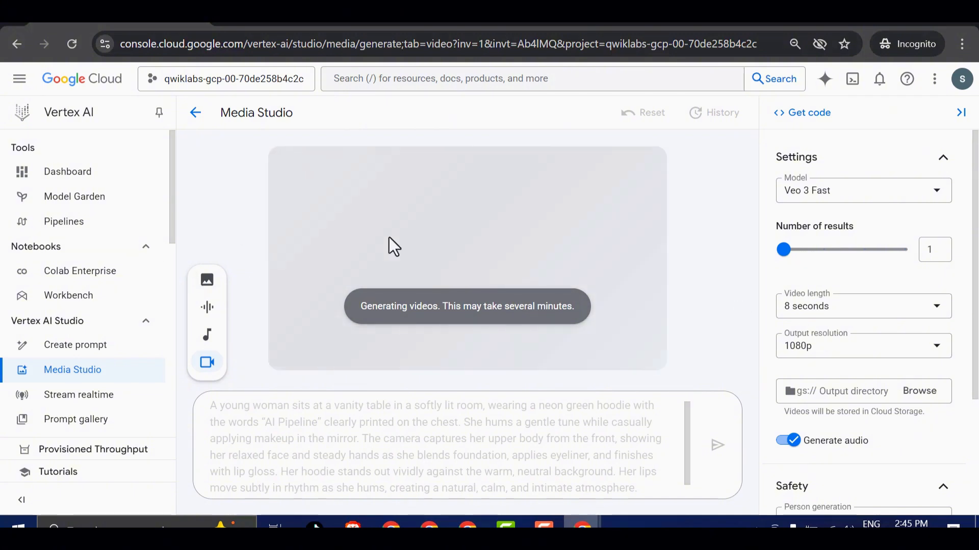
mouse_move(483, 278)
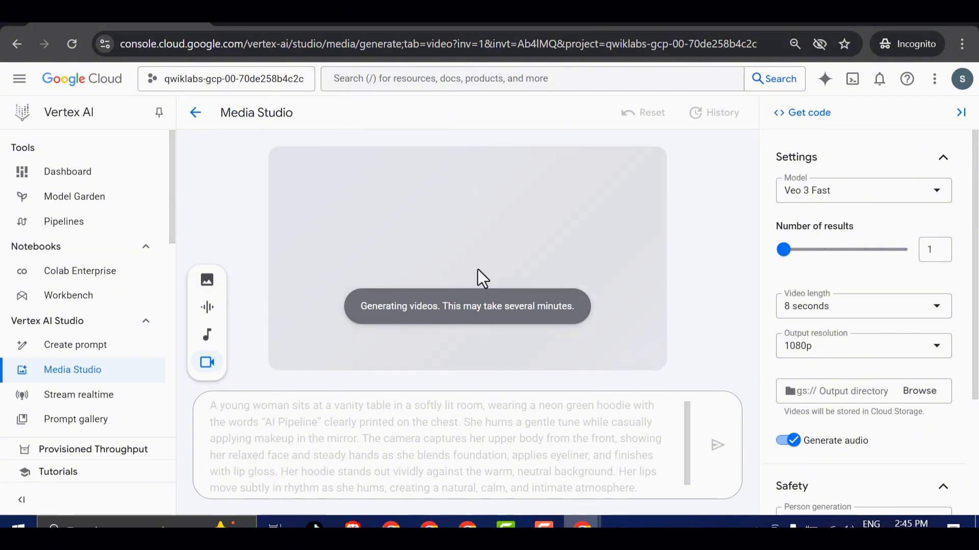
mouse_move(551, 283)
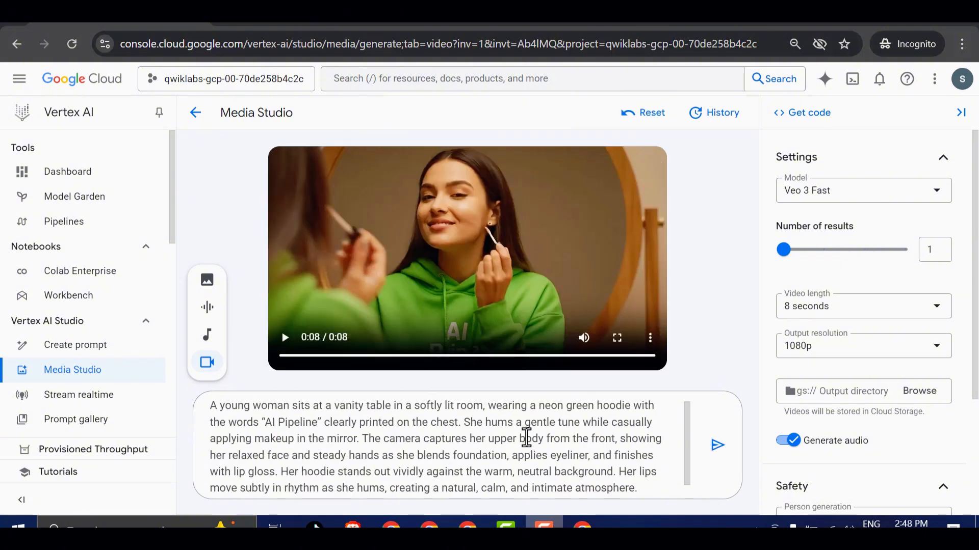
left_click(617, 337)
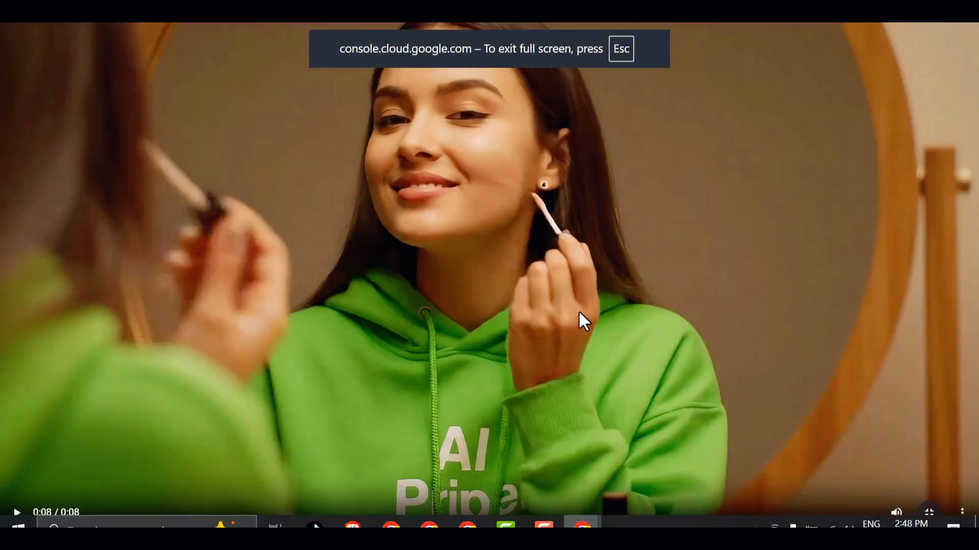
left_click(17, 512)
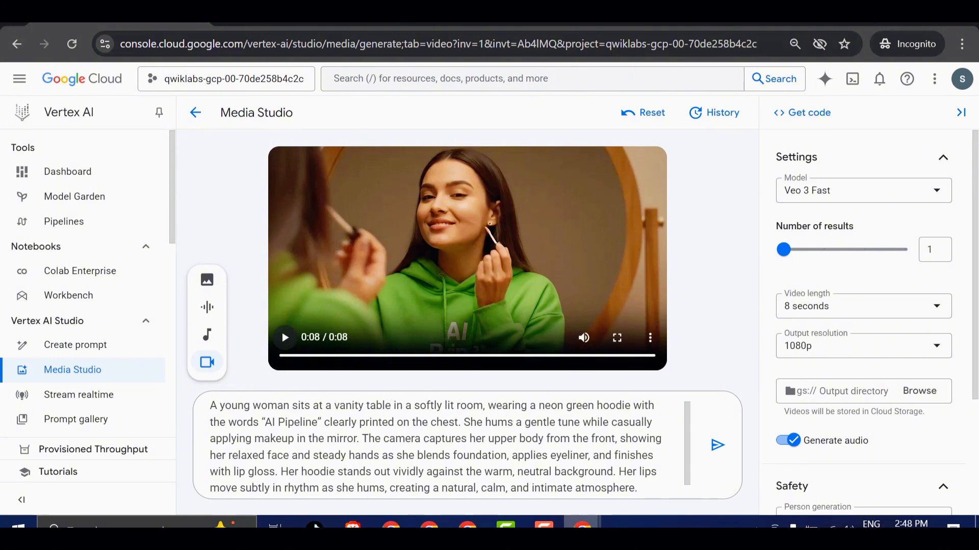
mouse_move(422, 357)
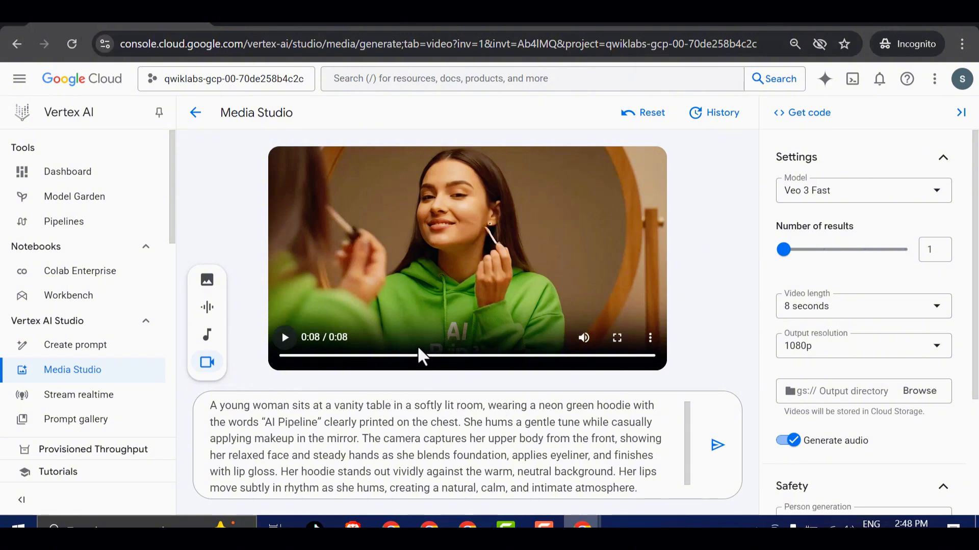
mouse_move(451, 308)
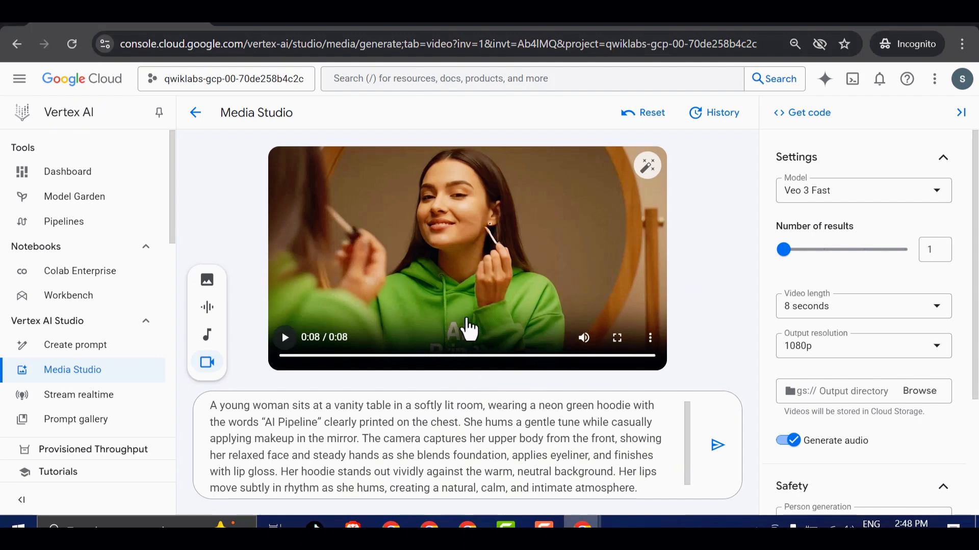
mouse_move(637, 392)
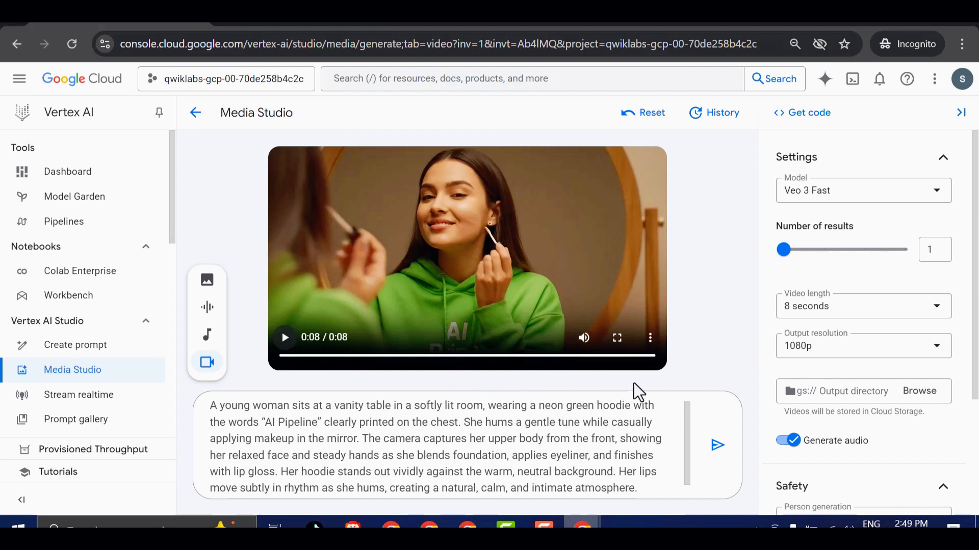
left_click(650, 337)
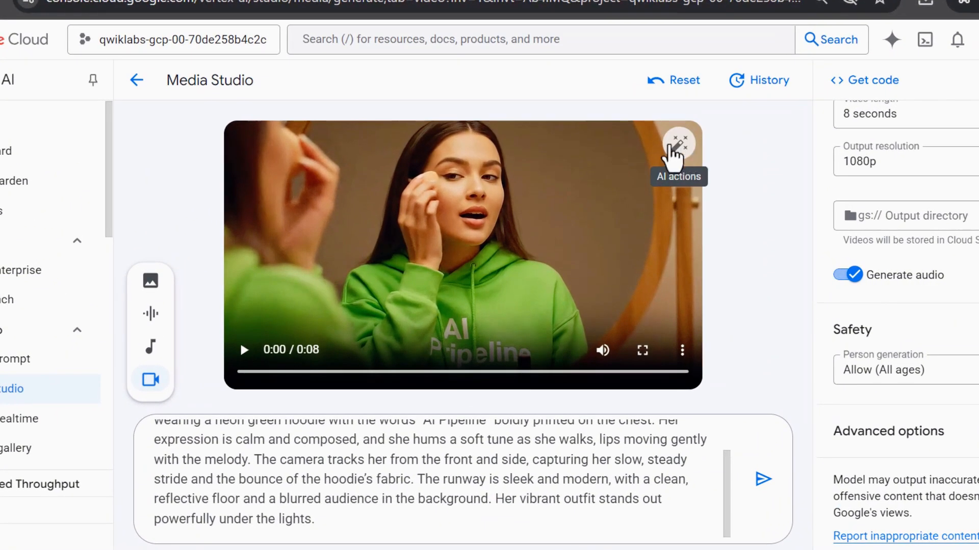
Open the video's AI actions, revealing Extend video is unavailable at 1080p.
left_click(677, 144)
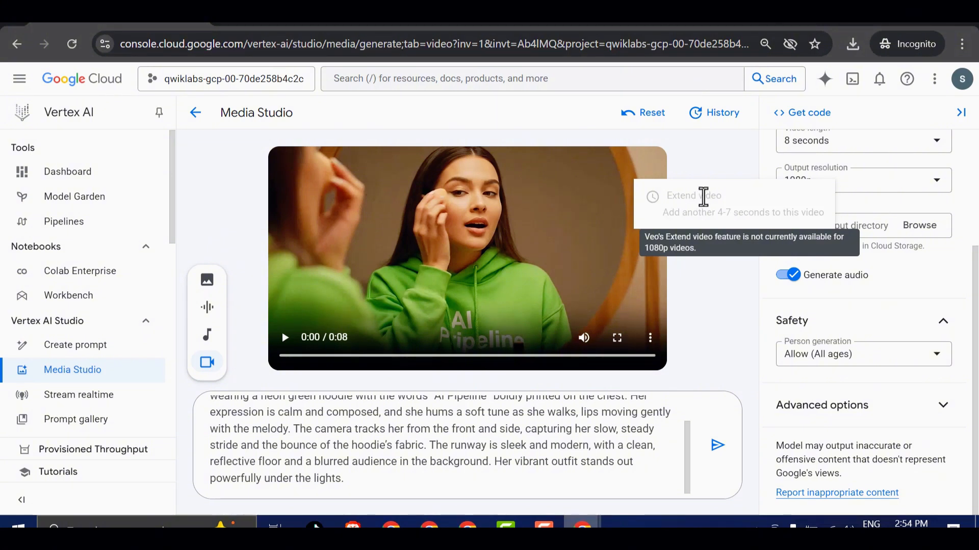
mouse_move(687, 210)
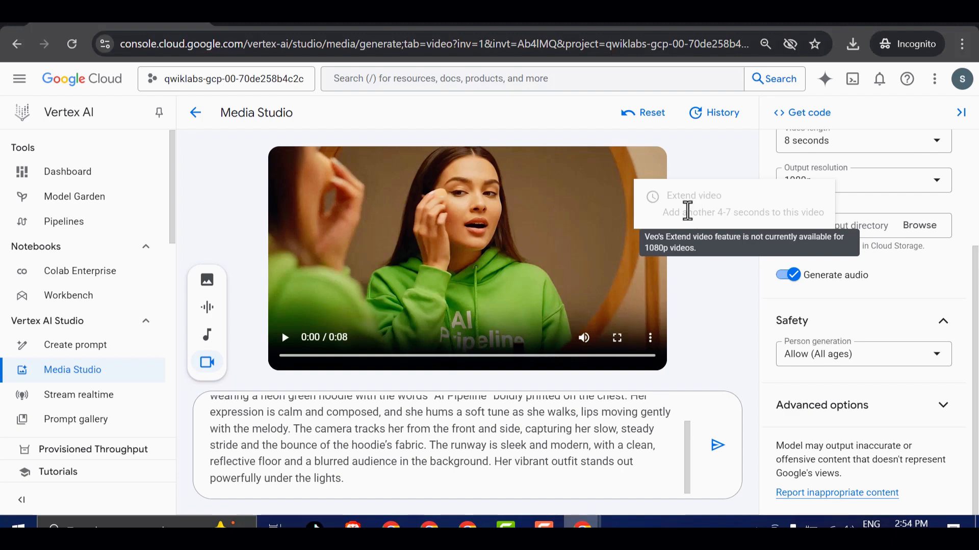
mouse_move(705, 211)
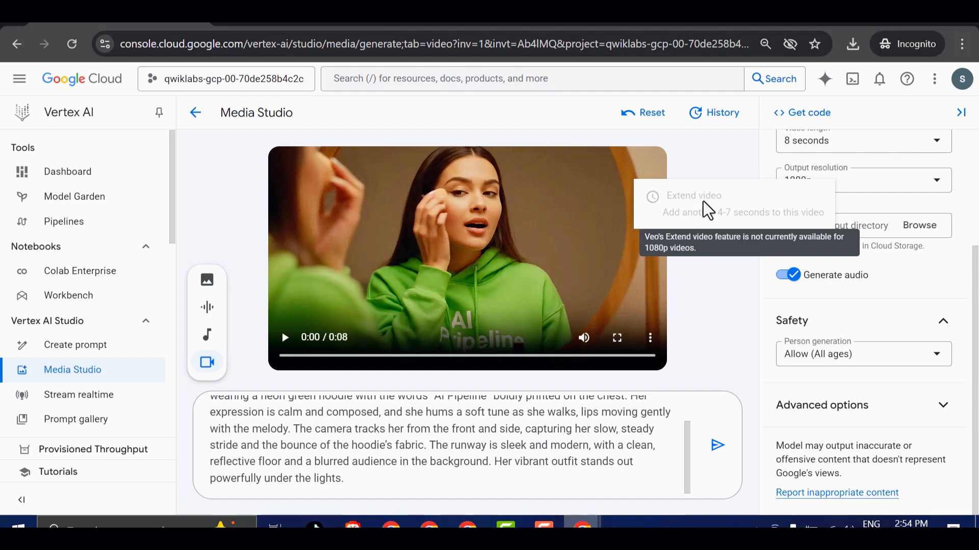
mouse_move(683, 178)
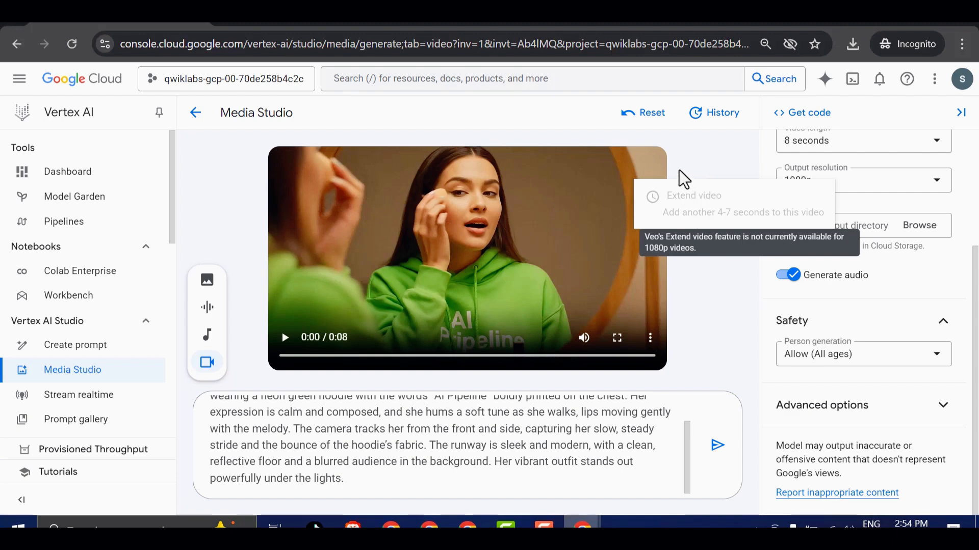
mouse_move(686, 164)
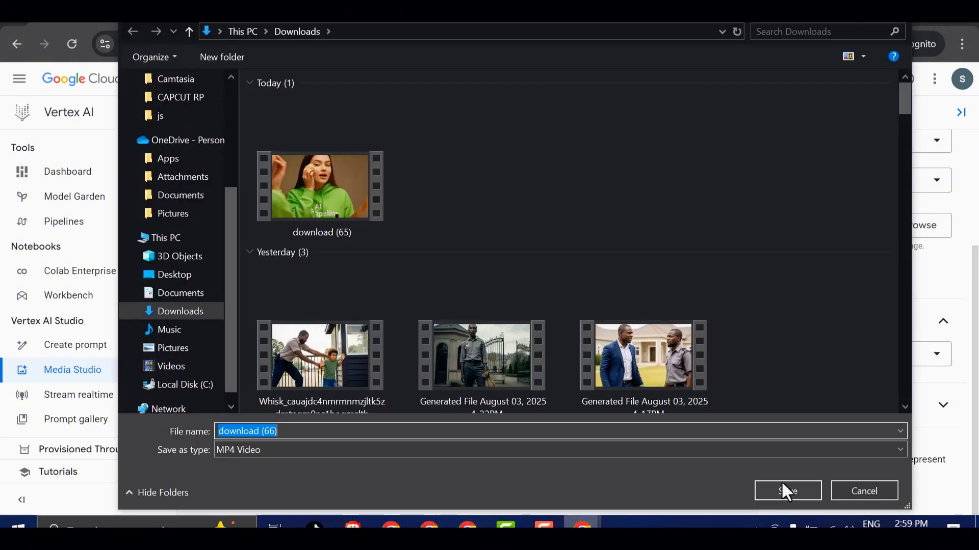
Save the video as 'download (66)' MP4 in the Downloads folder.
left_click(787, 491)
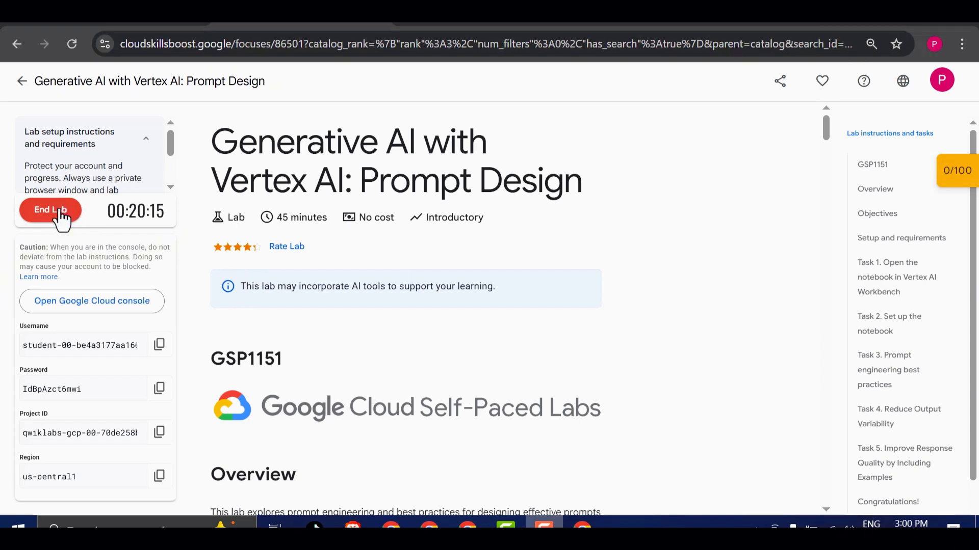
End the lab, start a new session past reCAPTCHA, and reopen the Cloud console.
left_click(50, 209)
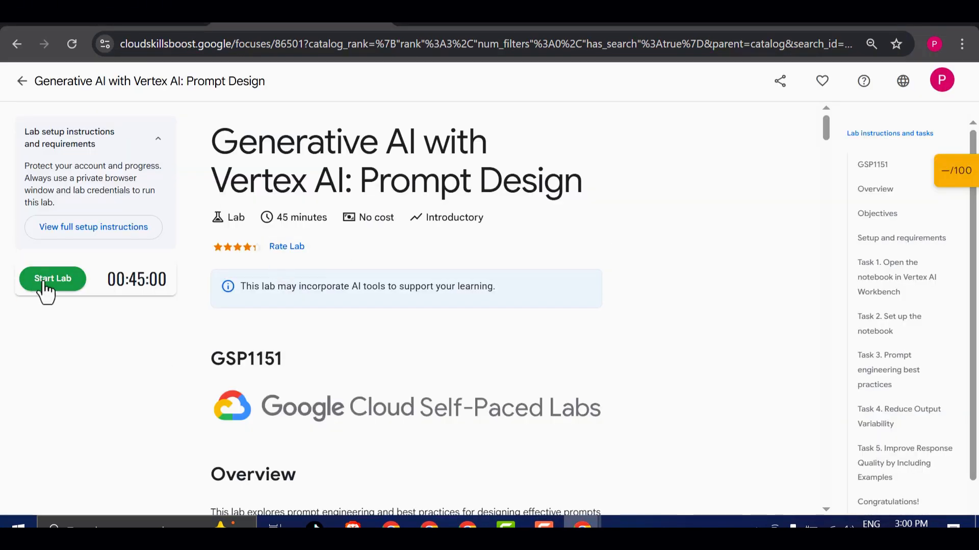
left_click(52, 278)
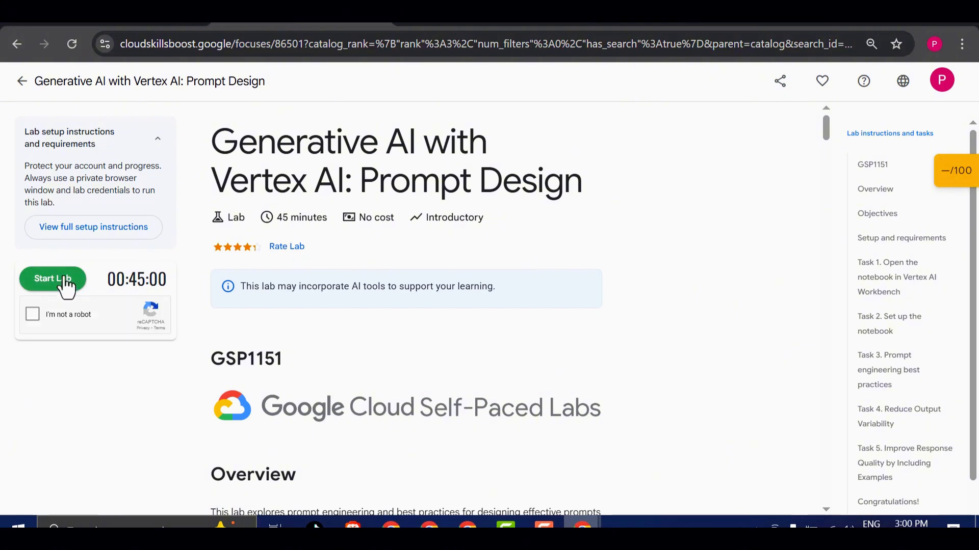
left_click(53, 278)
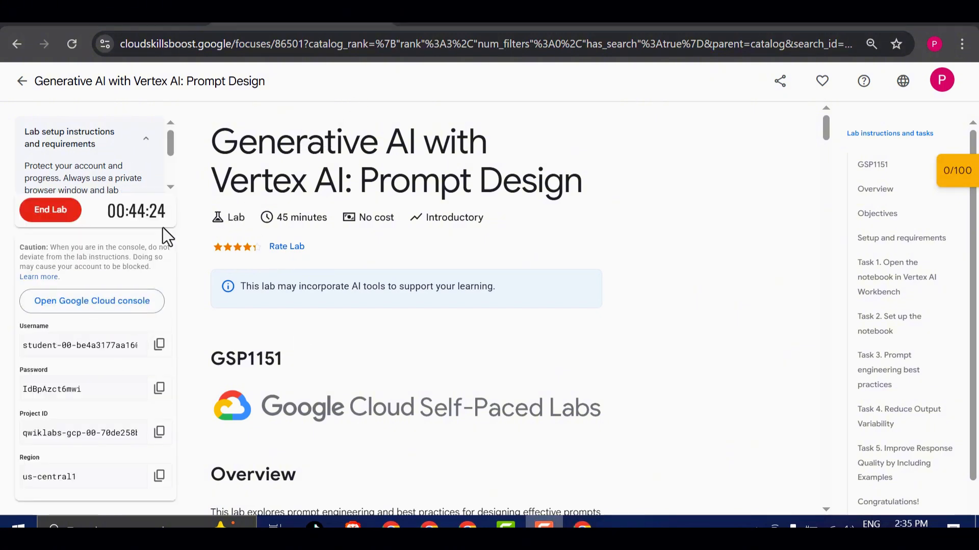
right_click(91, 301)
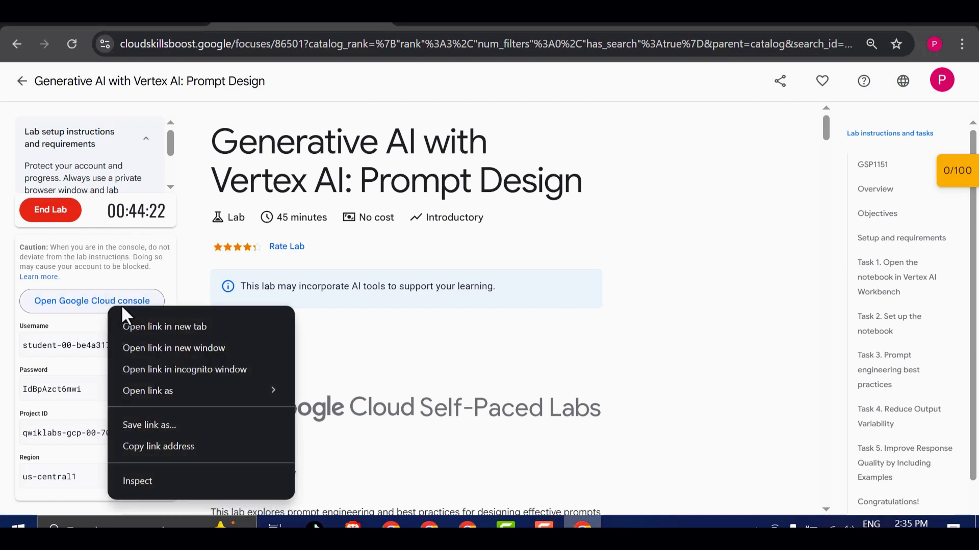
mouse_move(194, 369)
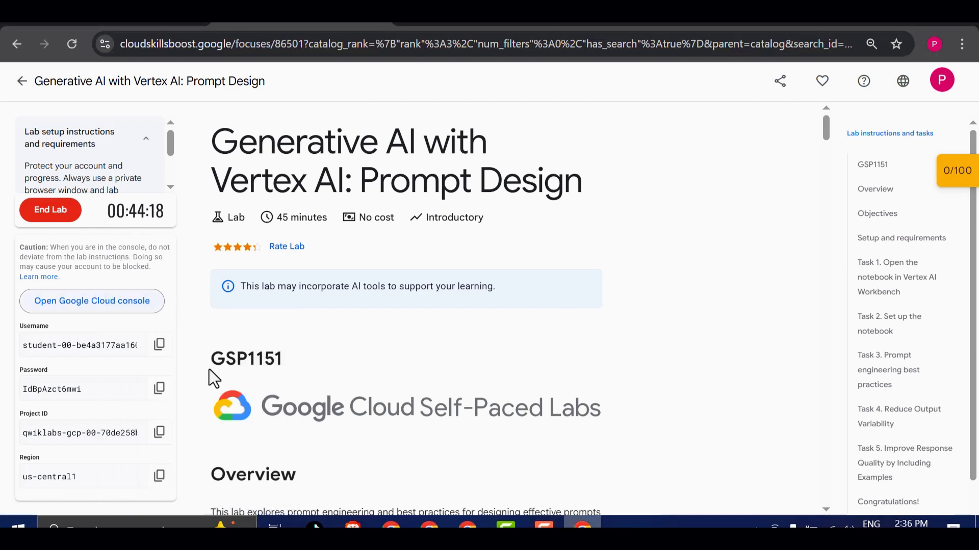
left_click(91, 300)
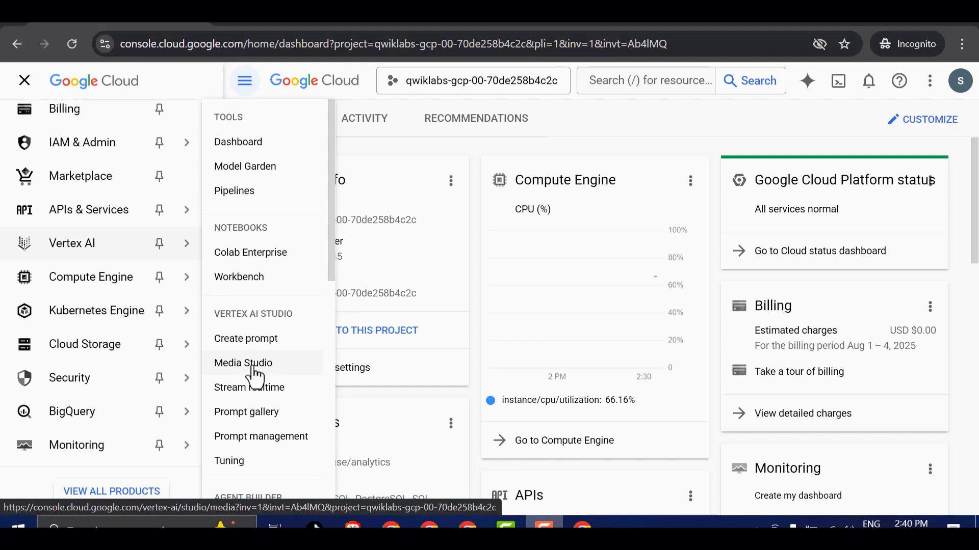
Open Media Studio's video generator and submit the hoodie runway prompt.
left_click(242, 362)
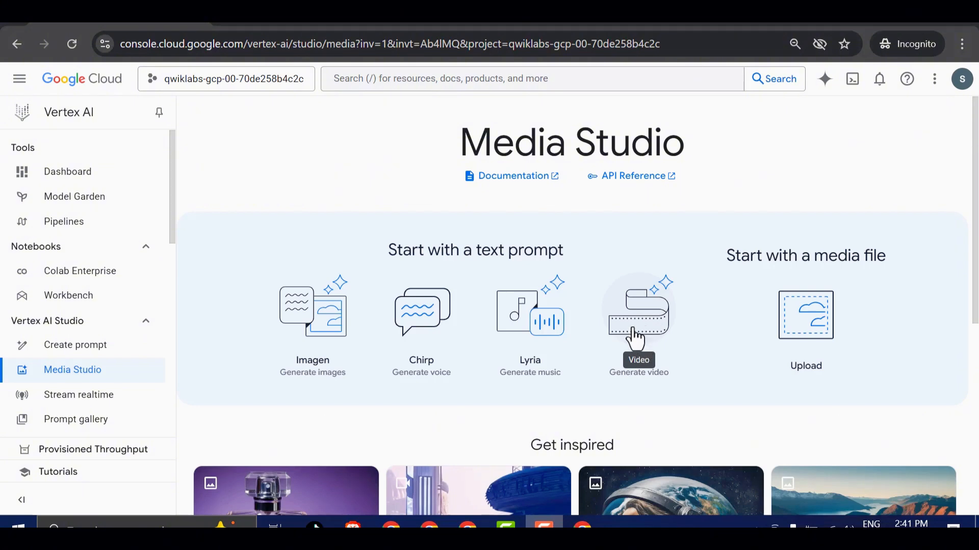
left_click(638, 315)
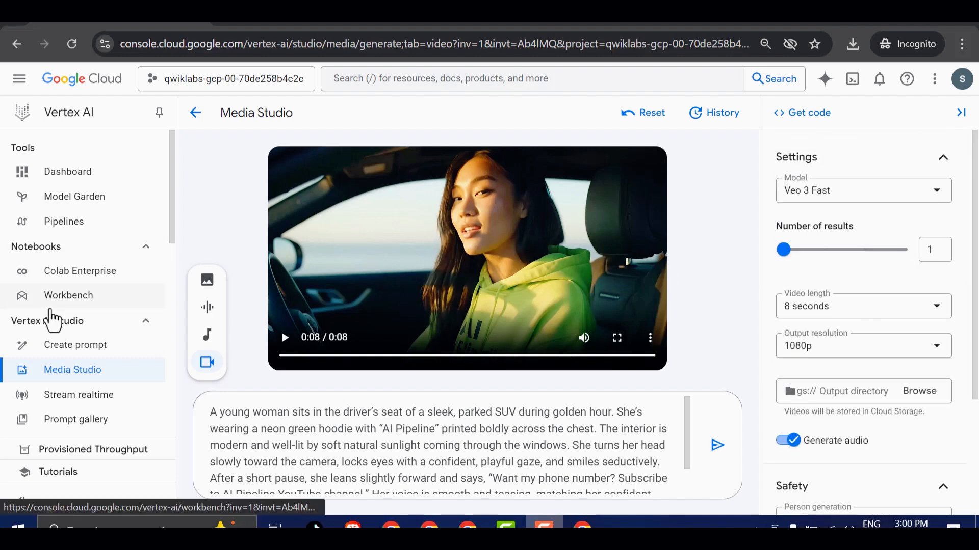
mouse_move(518, 392)
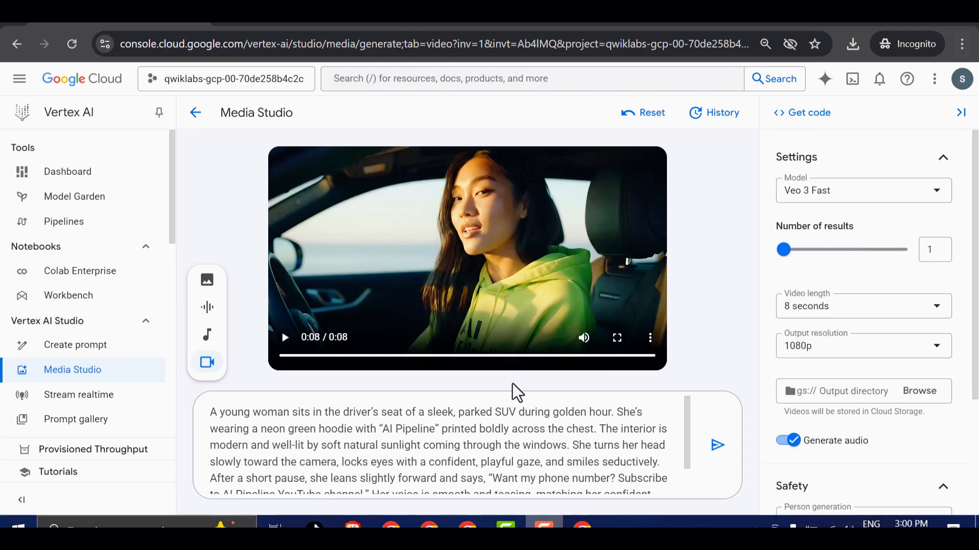
left_click(717, 445)
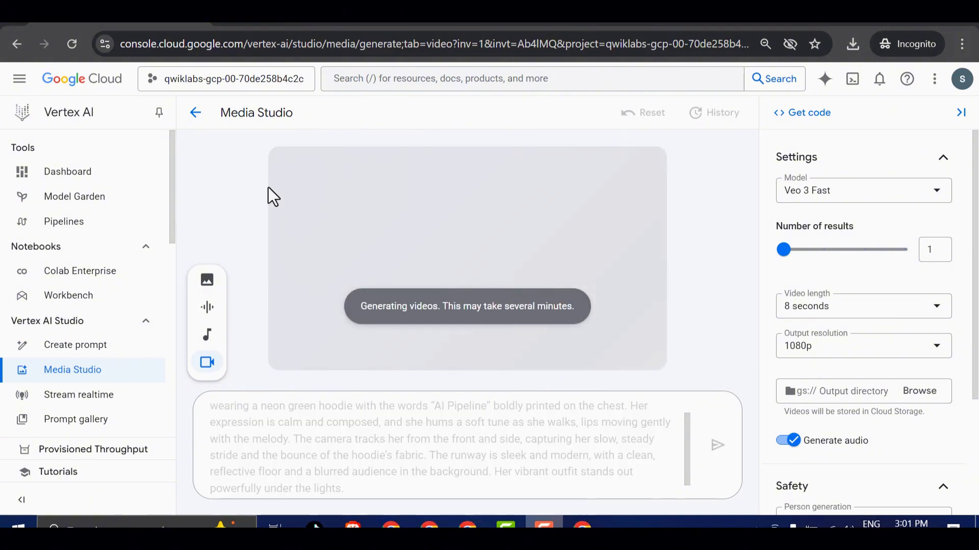